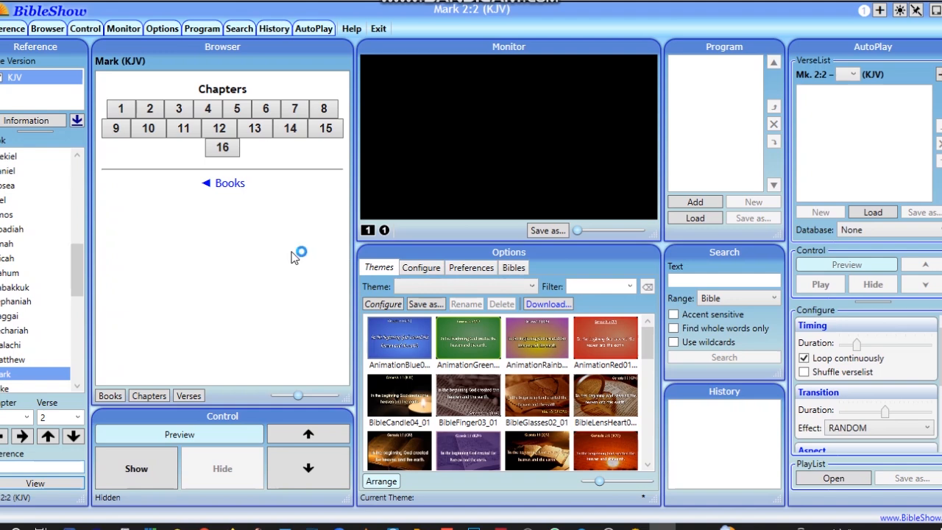
{"action": "mouse_move", "coordinate": [294, 258]}
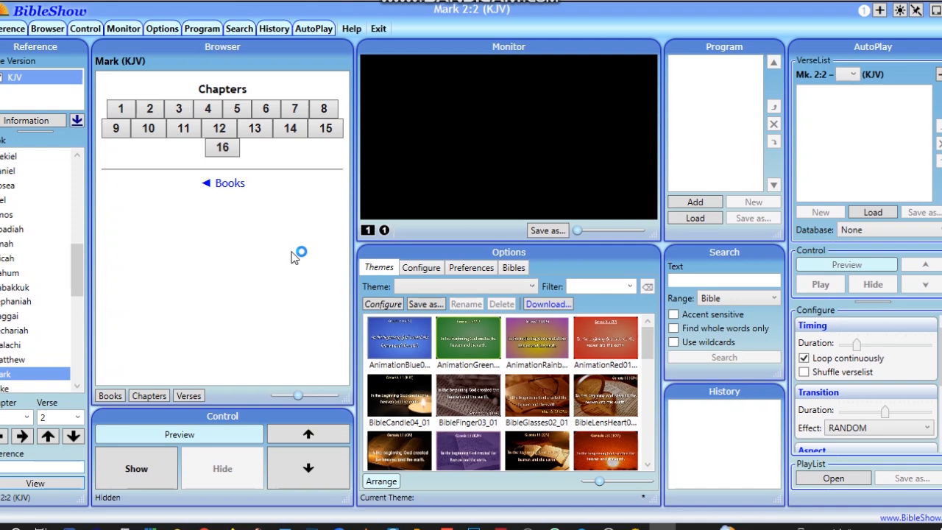
{"action": "mouse_move", "coordinate": [530, 247]}
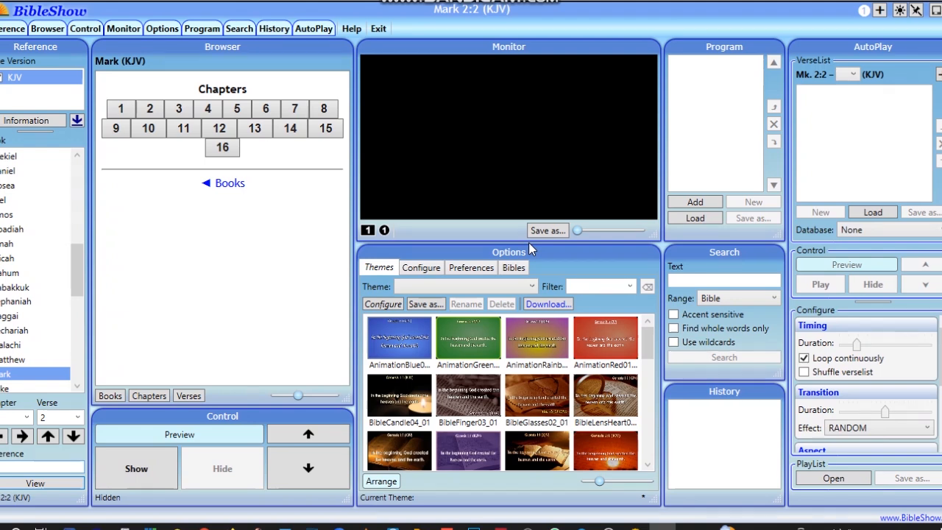
{"action": "mouse_move", "coordinate": [615, 132]}
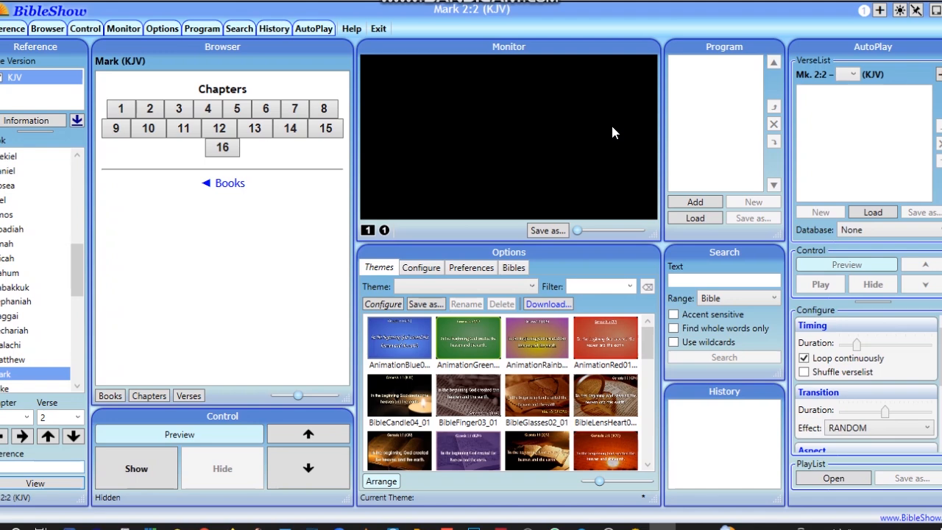
{"action": "mouse_move", "coordinate": [671, 144]}
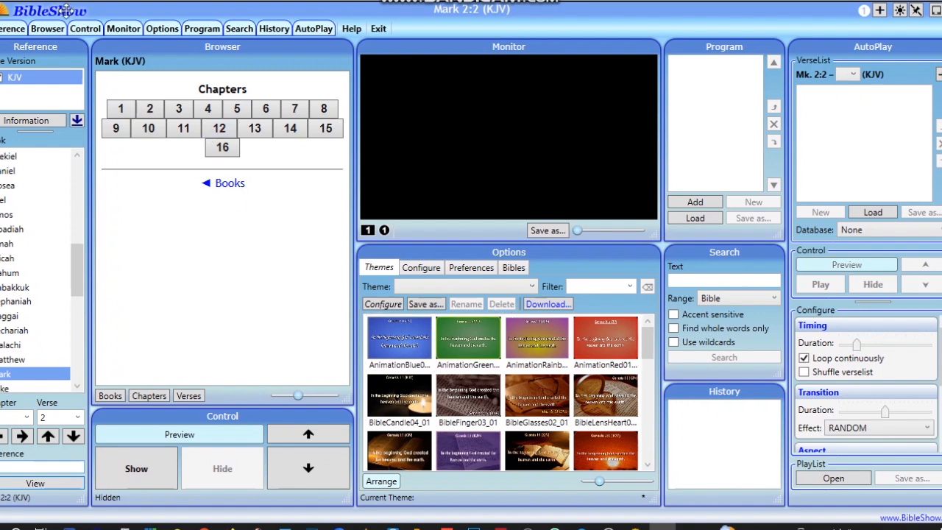
{"action": "mouse_move", "coordinate": [199, 101]}
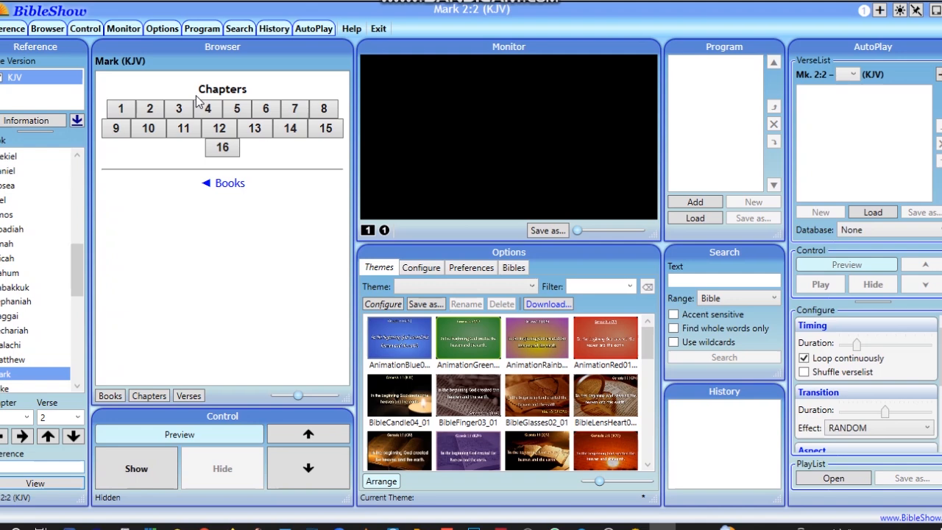
{"action": "mouse_move", "coordinate": [841, 22]}
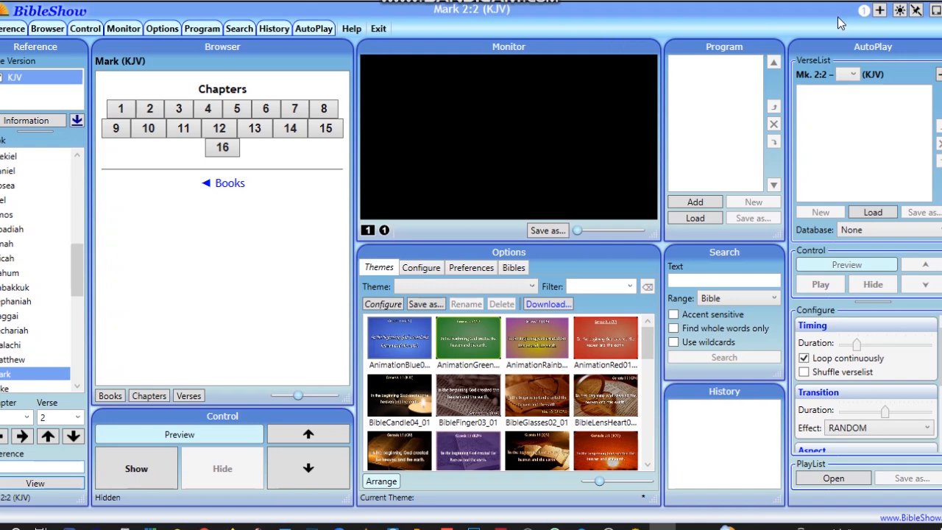
{"action": "mouse_move", "coordinate": [135, 523]}
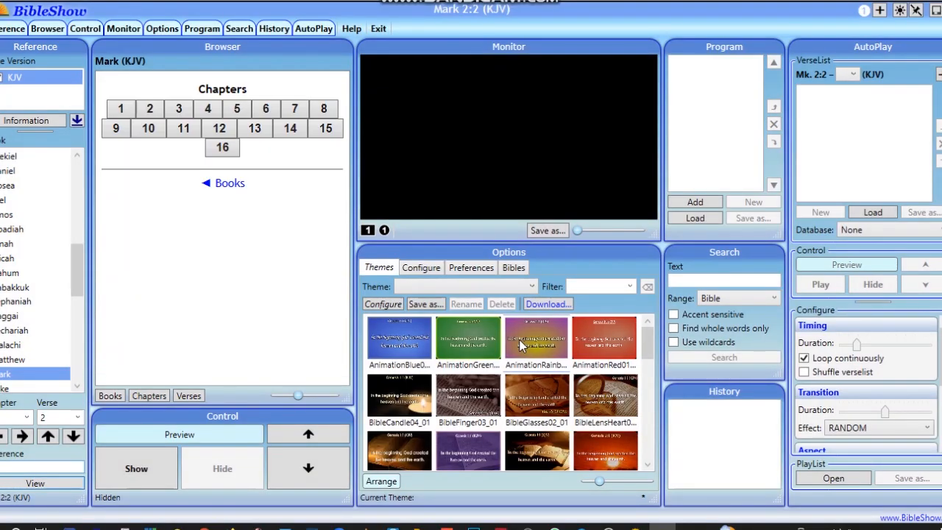
{"action": "mouse_move", "coordinate": [536, 338]}
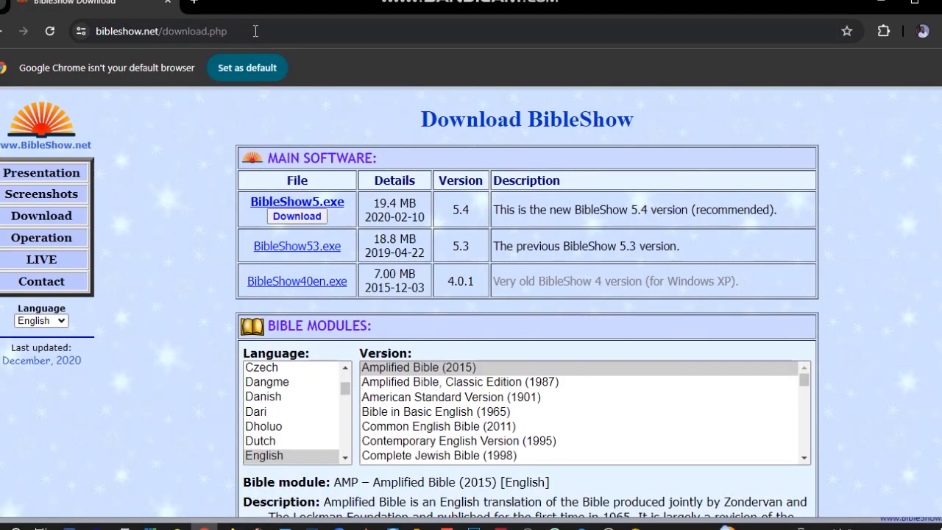
{"action": "mouse_move", "coordinate": [470, 150]}
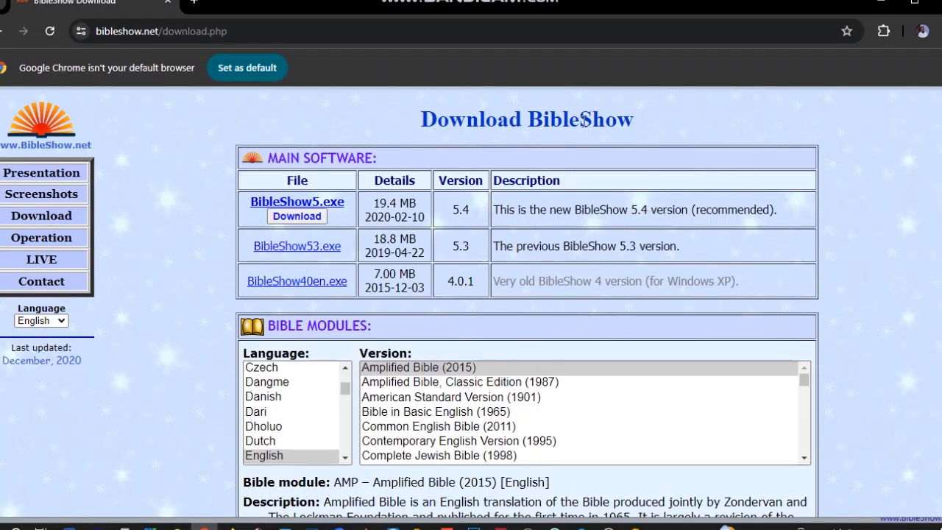
{"action": "mouse_move", "coordinate": [806, 79]}
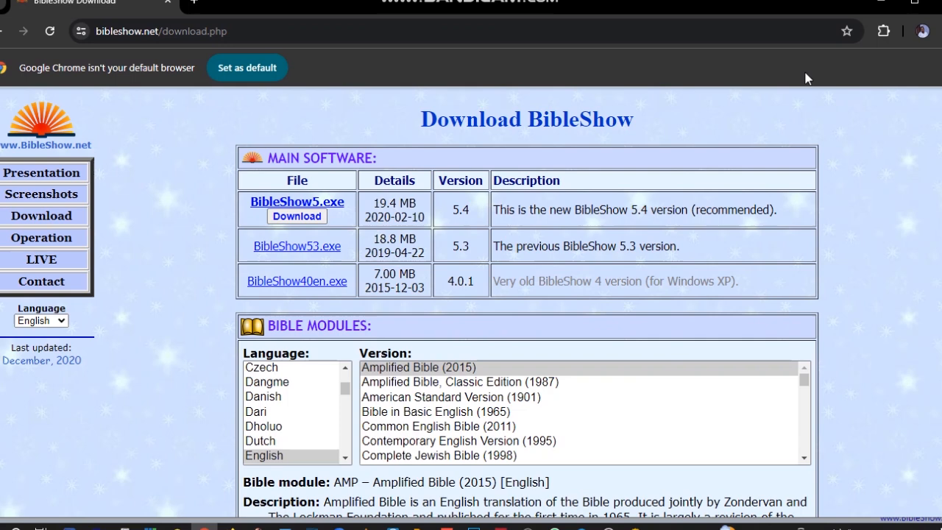
{"action": "mouse_move", "coordinate": [883, 6]}
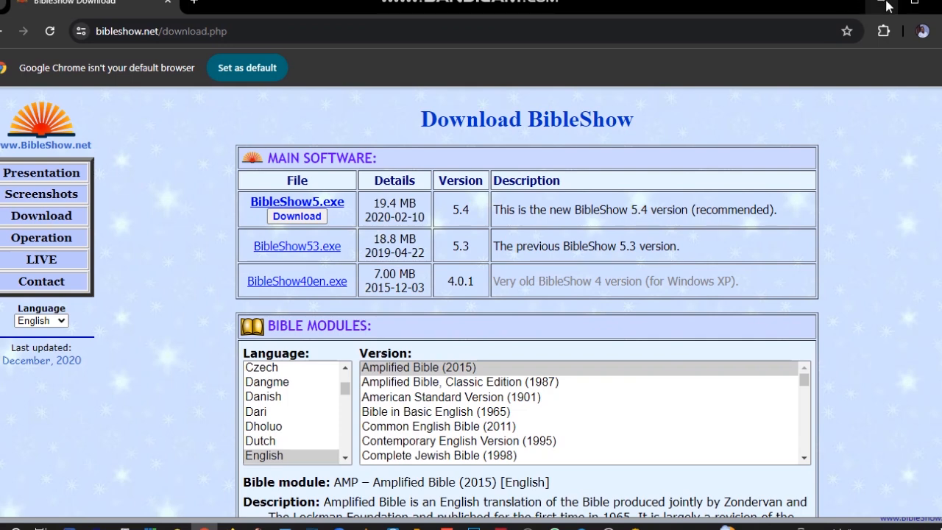
{"action": "mouse_move", "coordinate": [880, 7]}
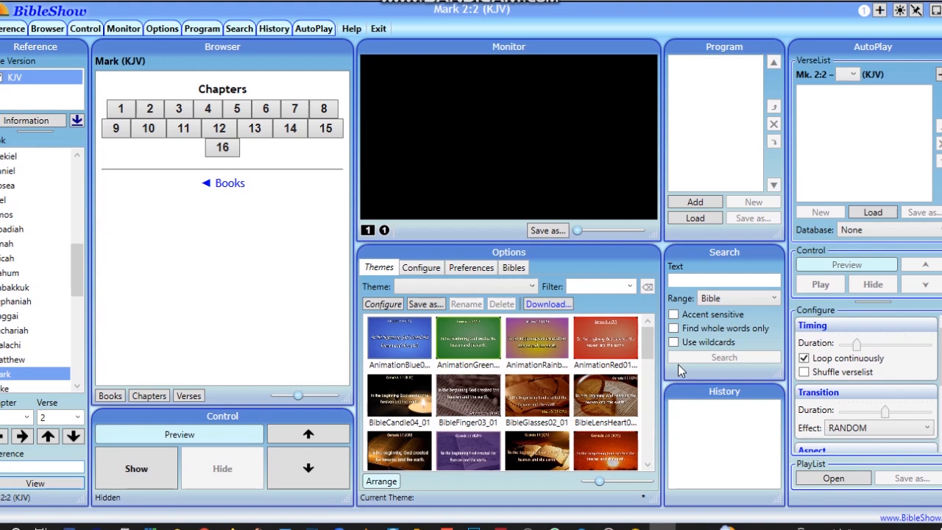
{"action": "mouse_move", "coordinate": [356, 286]}
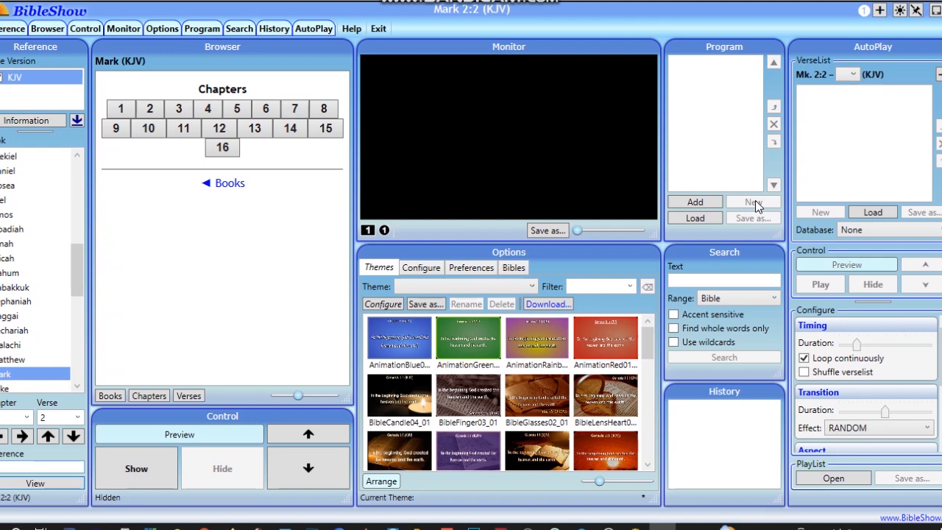
{"action": "mouse_move", "coordinate": [258, 214]}
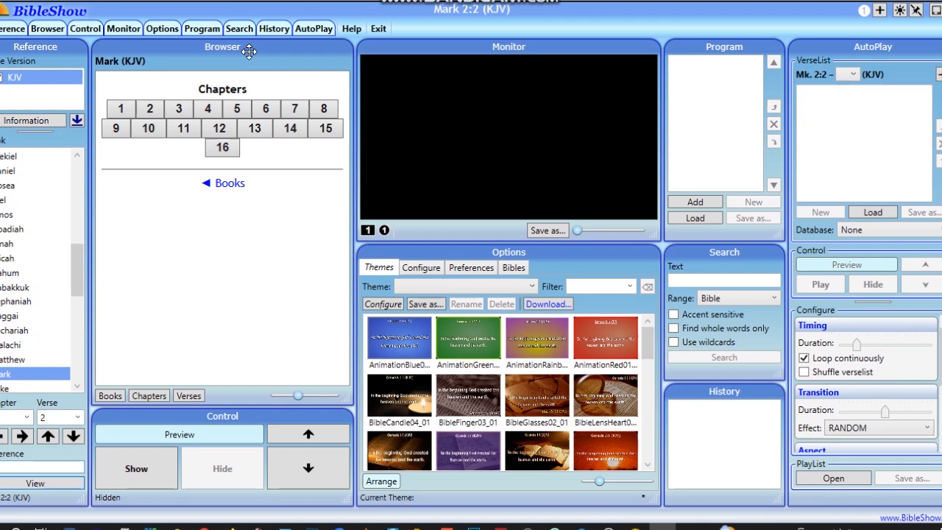
{"action": "mouse_move", "coordinate": [47, 28]}
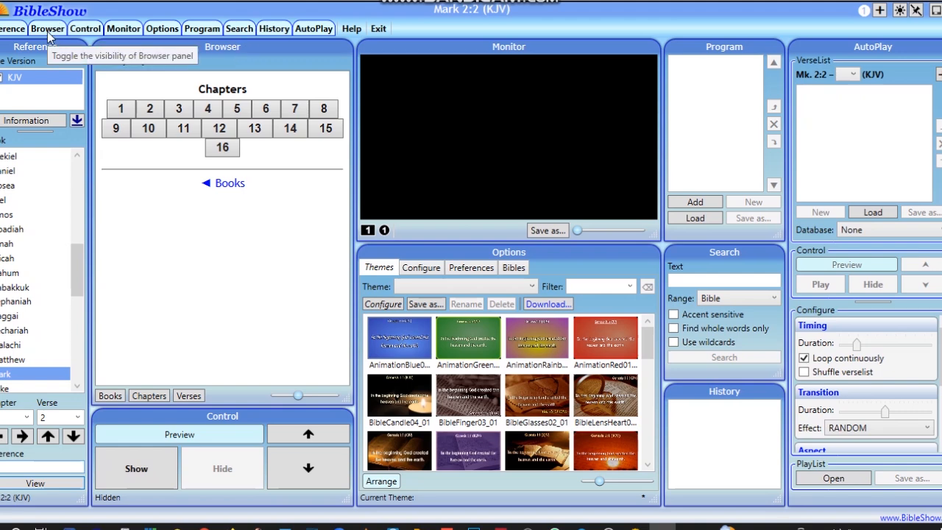
Step: Toggle the chapter browser and the themes/settings panels off and back on
{"action": "left_click", "coordinate": [47, 27]}
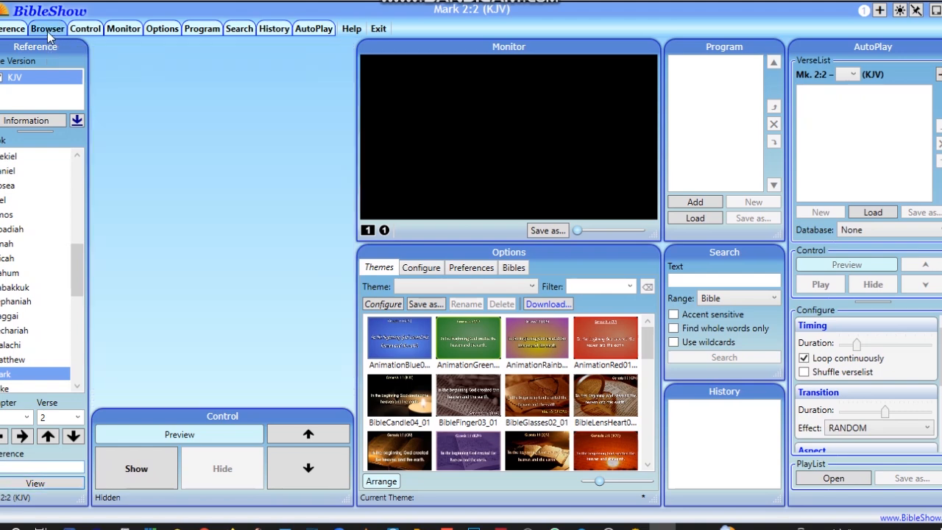
{"action": "left_click", "coordinate": [47, 27]}
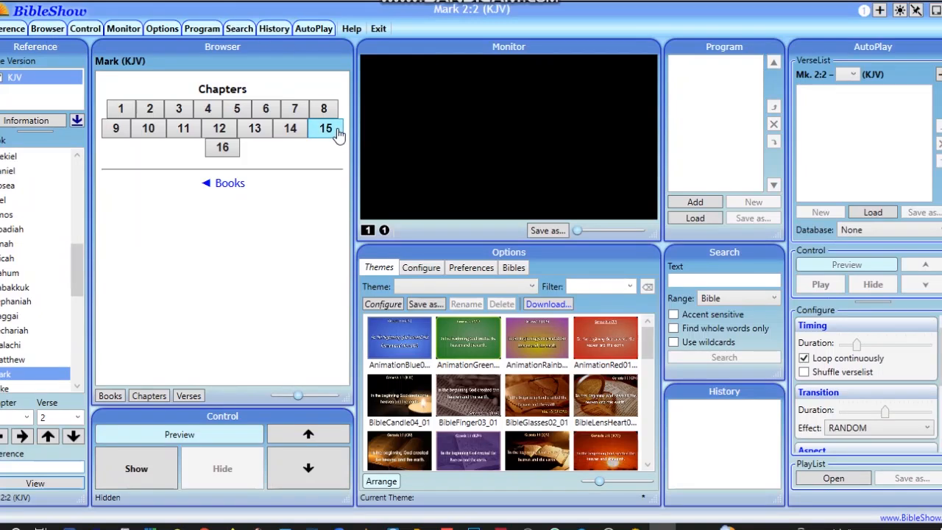
{"action": "mouse_move", "coordinate": [162, 28]}
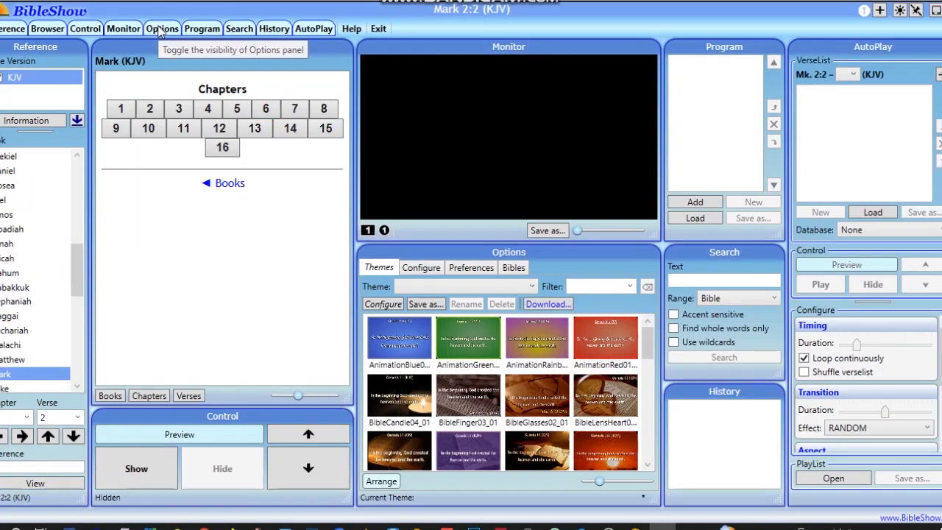
{"action": "left_click", "coordinate": [161, 28]}
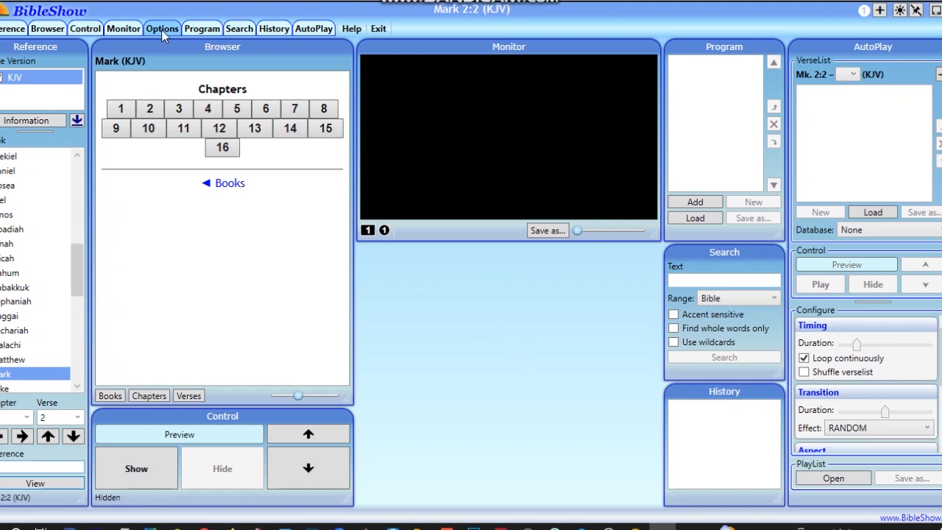
{"action": "left_click", "coordinate": [162, 28]}
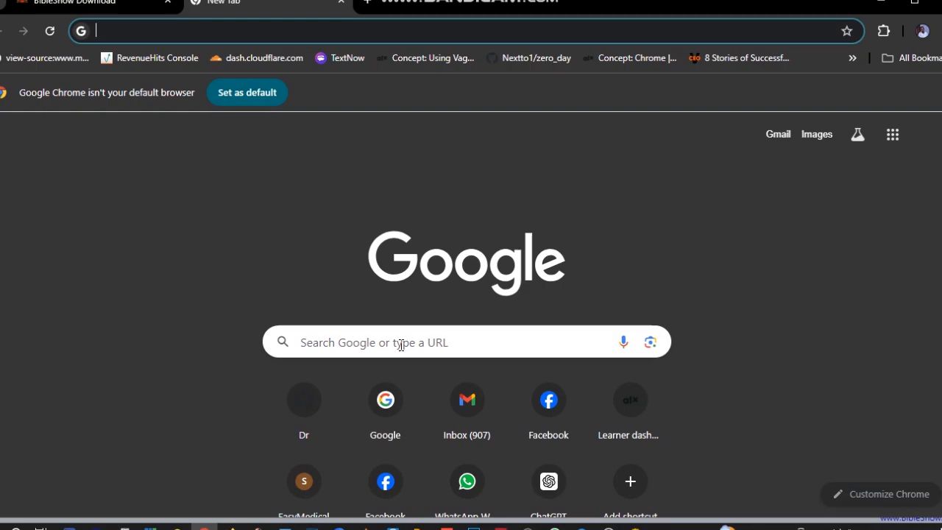
Step: Show the Bibles options listing installable versions, with King James Version (1769) details
{"action": "left_click", "coordinate": [400, 341]}
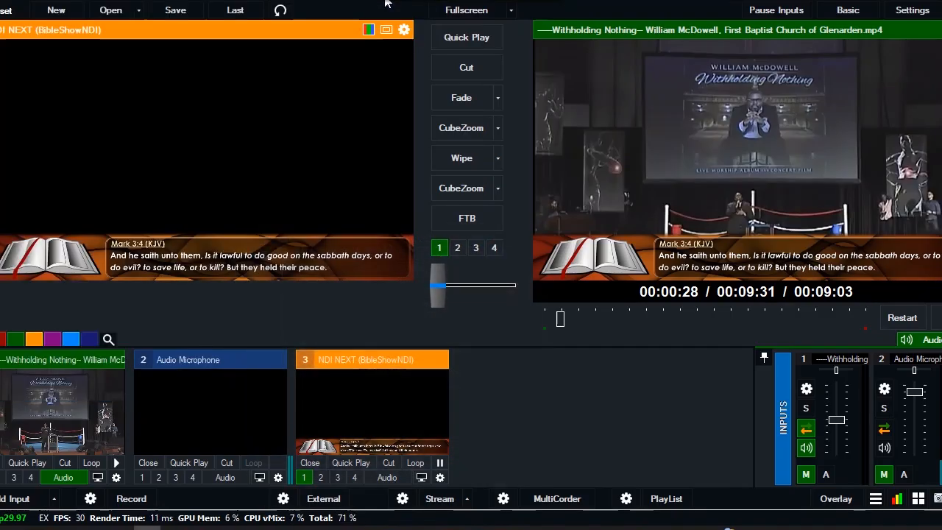
{"action": "mouse_move", "coordinate": [591, 258]}
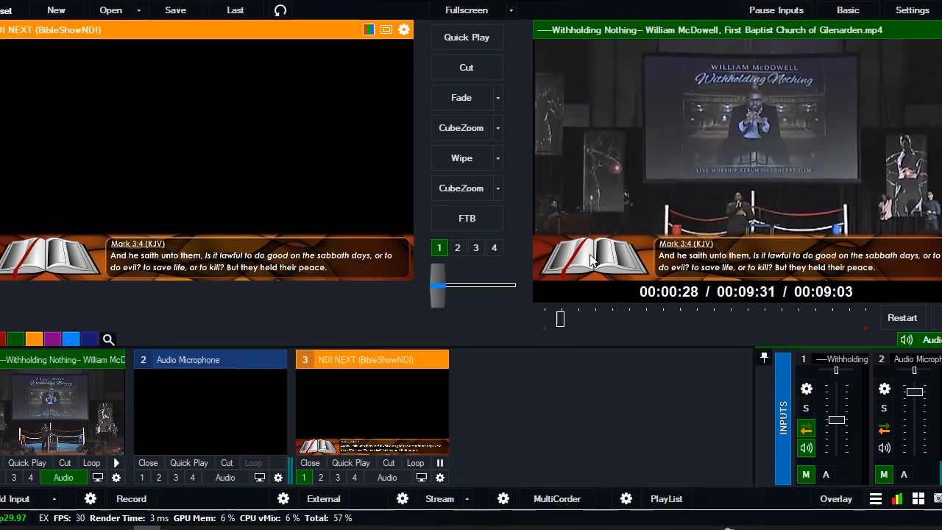
{"action": "mouse_move", "coordinate": [641, 374]}
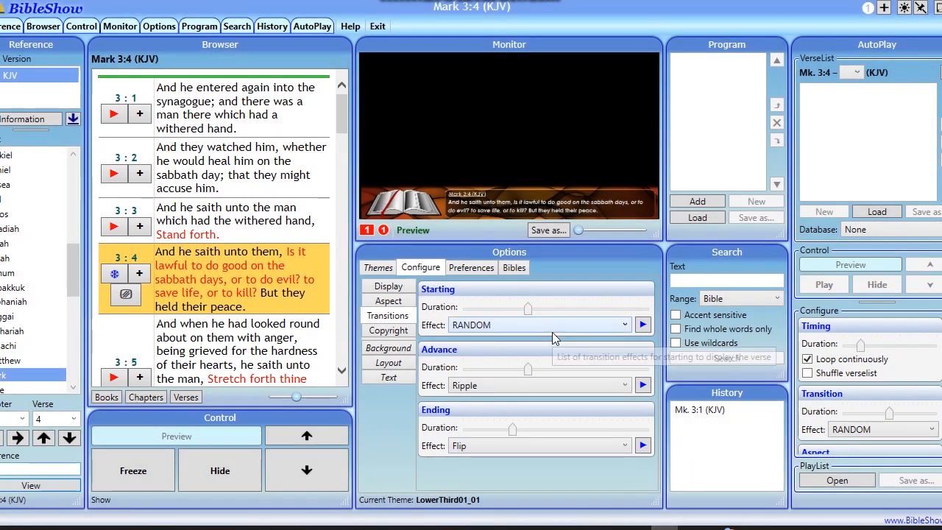
{"action": "mouse_move", "coordinate": [556, 337]}
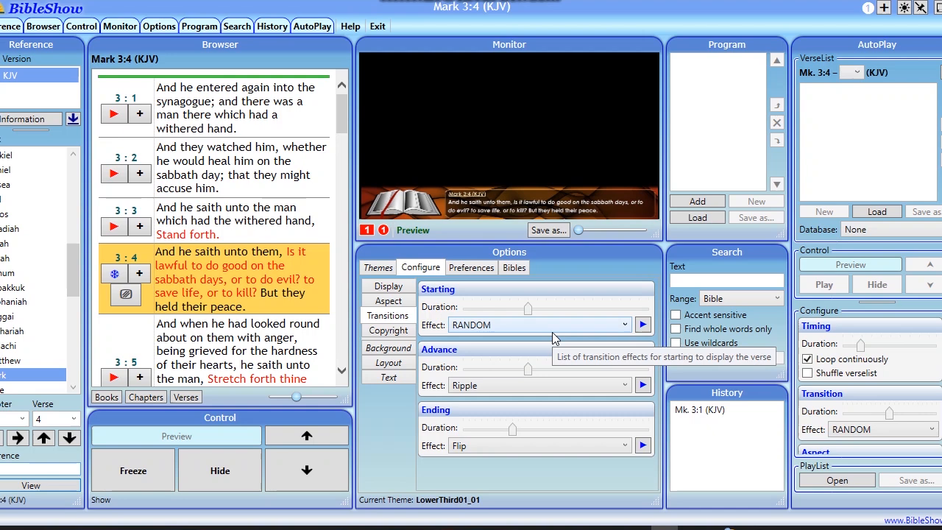
{"action": "mouse_move", "coordinate": [684, 244]}
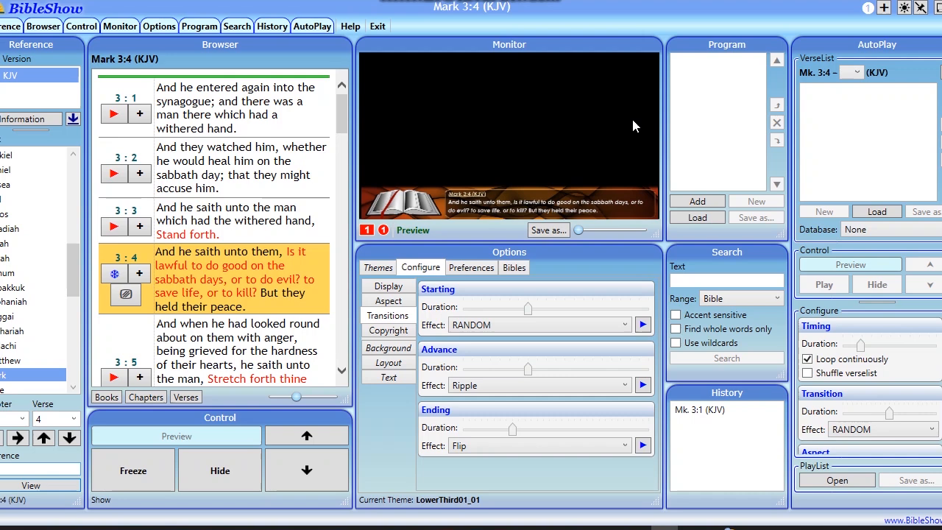
{"action": "mouse_move", "coordinate": [807, 31]}
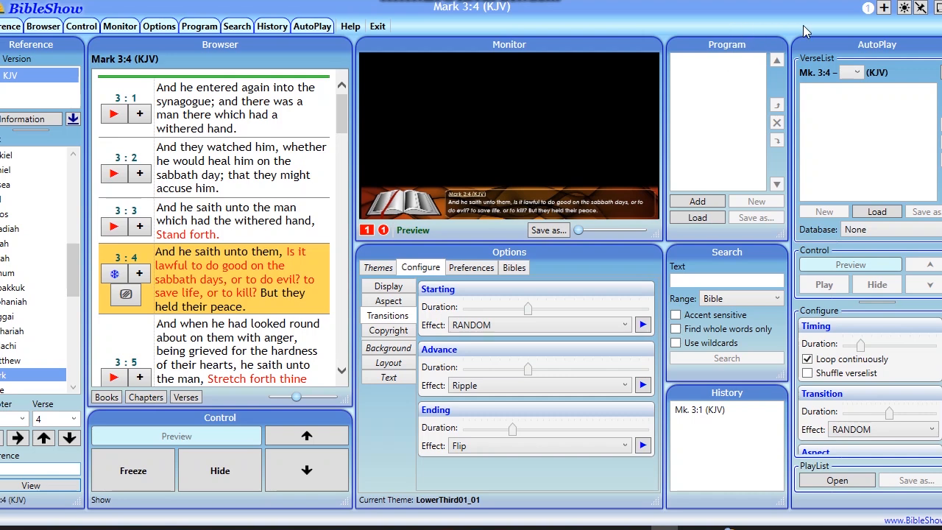
{"action": "mouse_move", "coordinate": [688, 144]}
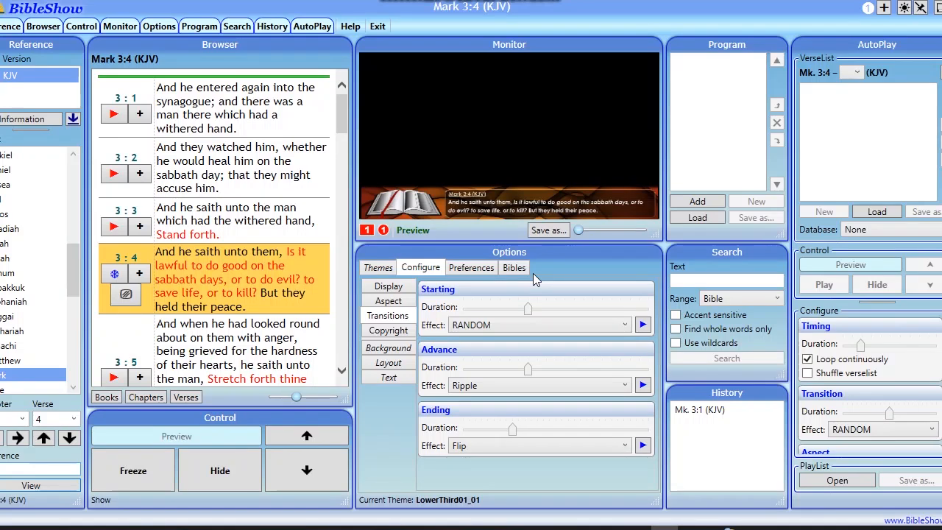
{"action": "mouse_move", "coordinate": [503, 36]}
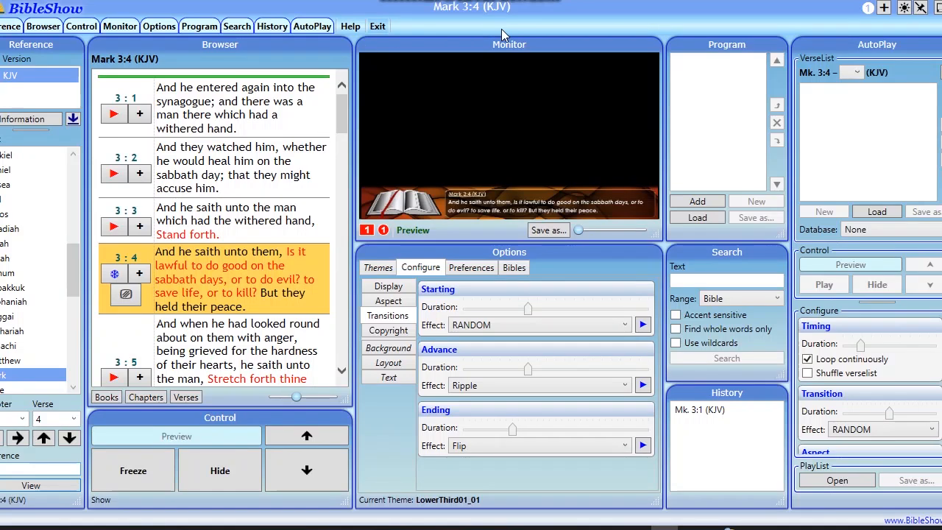
{"action": "mouse_move", "coordinate": [548, 177]}
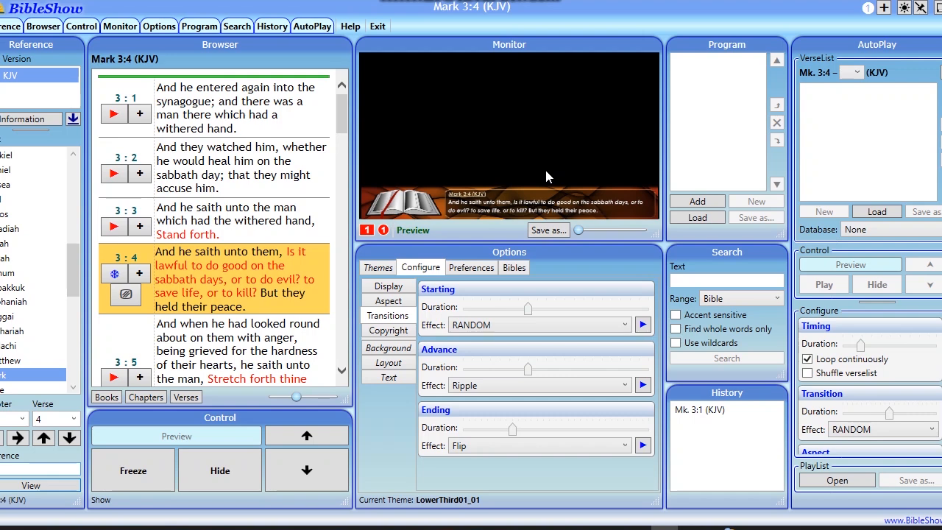
{"action": "mouse_move", "coordinate": [507, 157]}
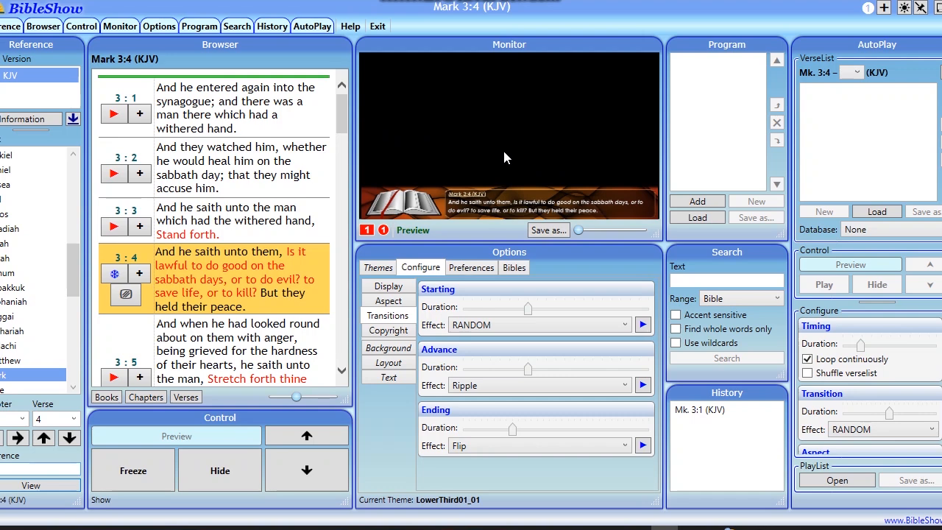
{"action": "mouse_move", "coordinate": [571, 285]}
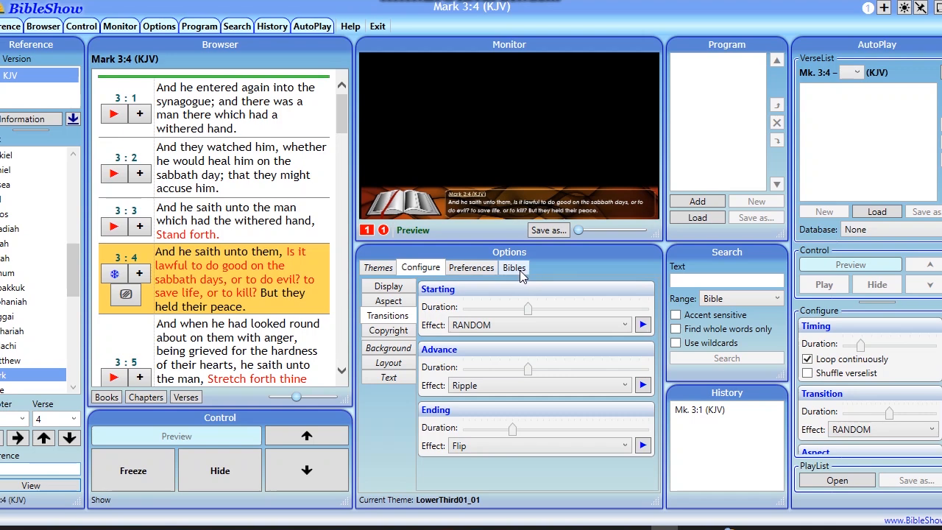
{"action": "left_click", "coordinate": [514, 267]}
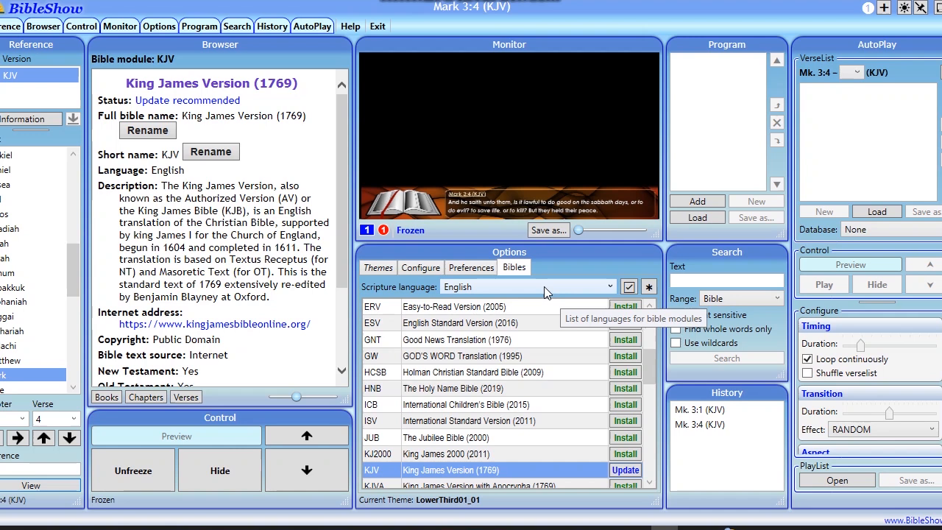
{"action": "mouse_move", "coordinate": [508, 295]}
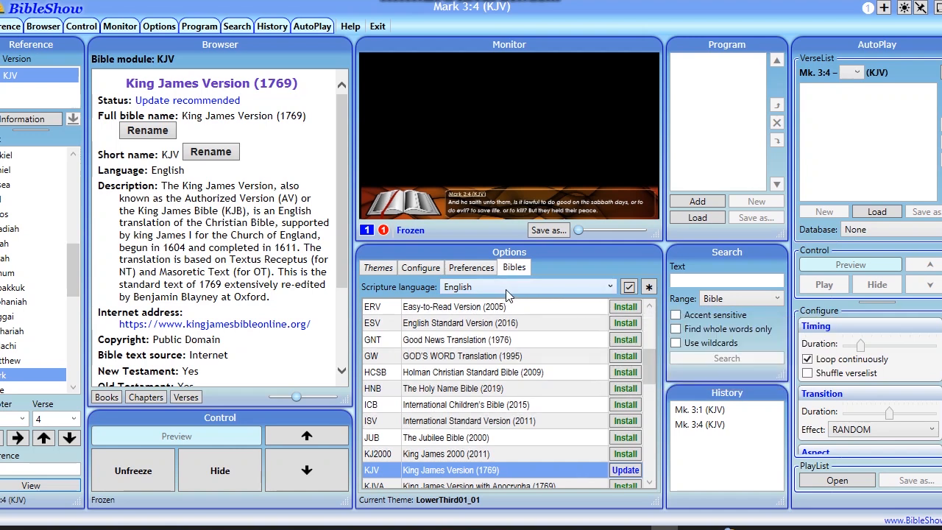
{"action": "mouse_move", "coordinate": [559, 291]}
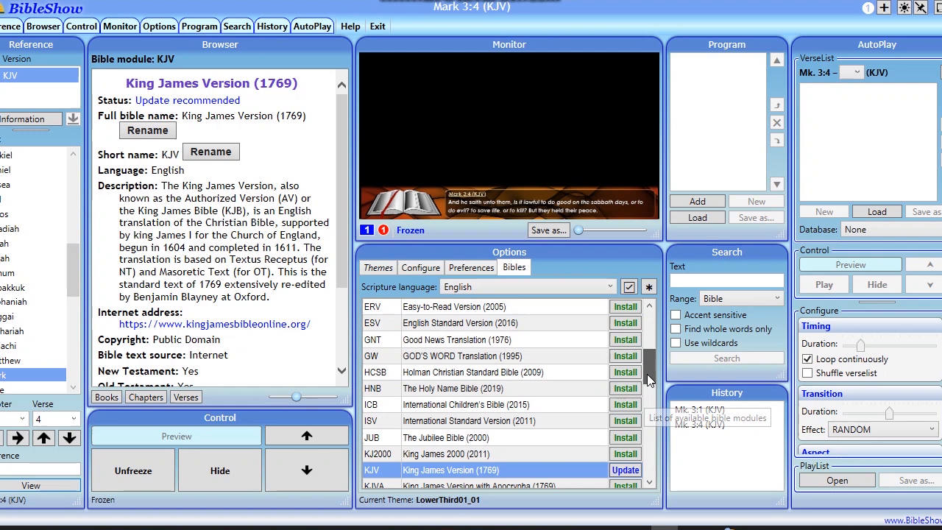
Step: Filter the scripture language to Fante, leaving Fante Nwoma Kronkron (2011) listed
{"action": "scroll", "scroll_direction": "down", "scroll_amount": 3}
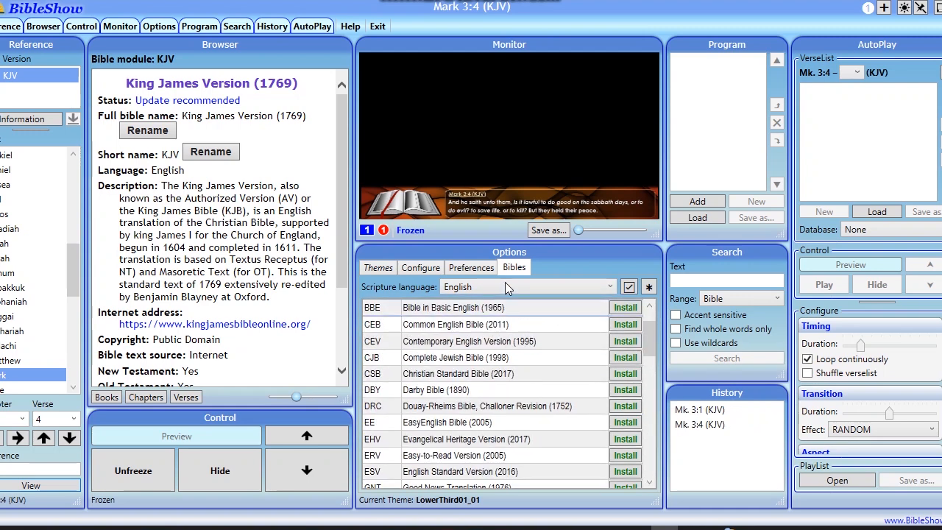
{"action": "left_click", "coordinate": [609, 287]}
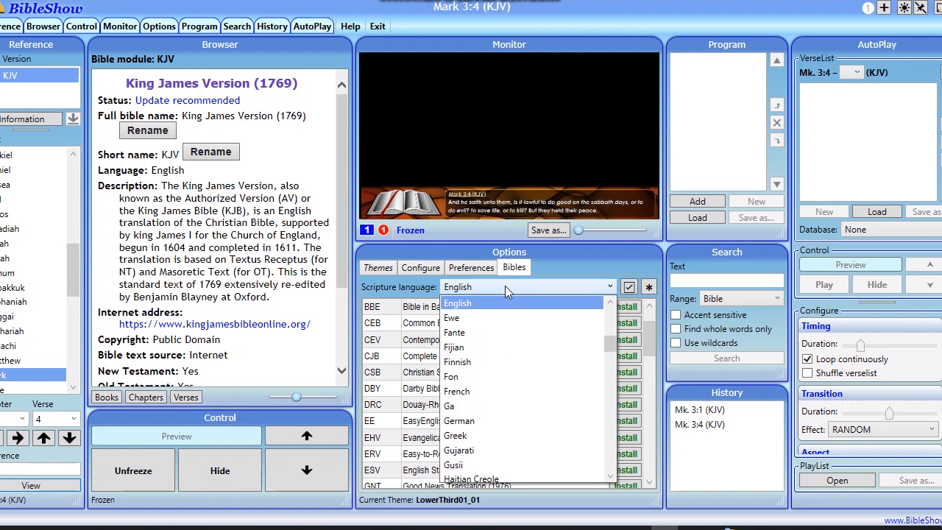
{"action": "mouse_move", "coordinate": [480, 342]}
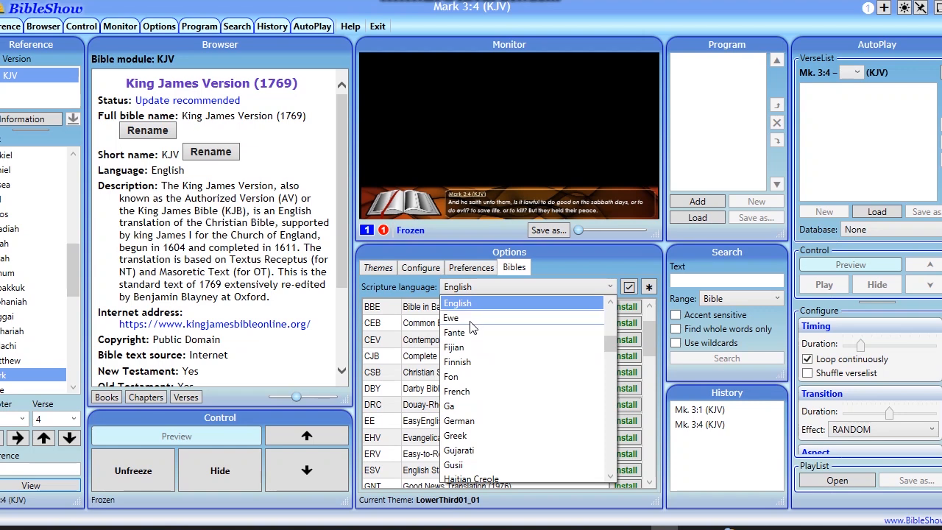
{"action": "mouse_move", "coordinate": [474, 398]}
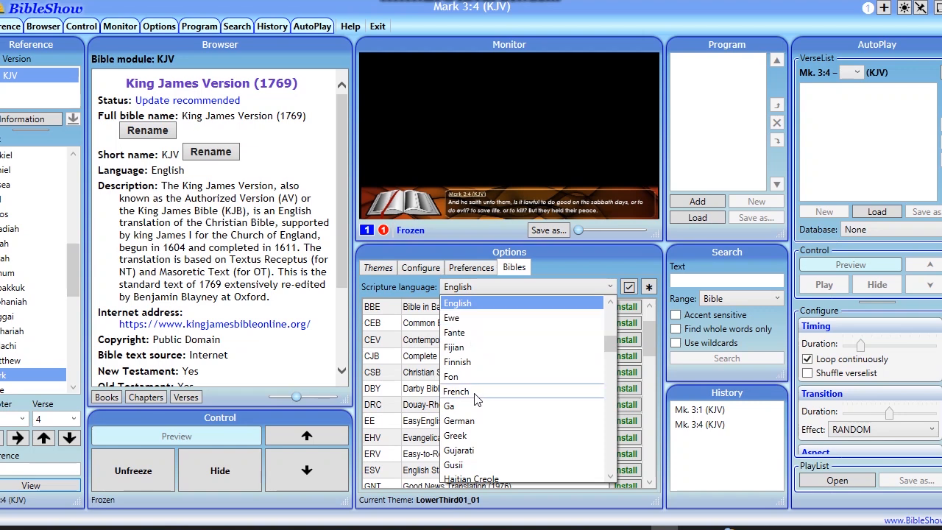
{"action": "mouse_move", "coordinate": [450, 377]}
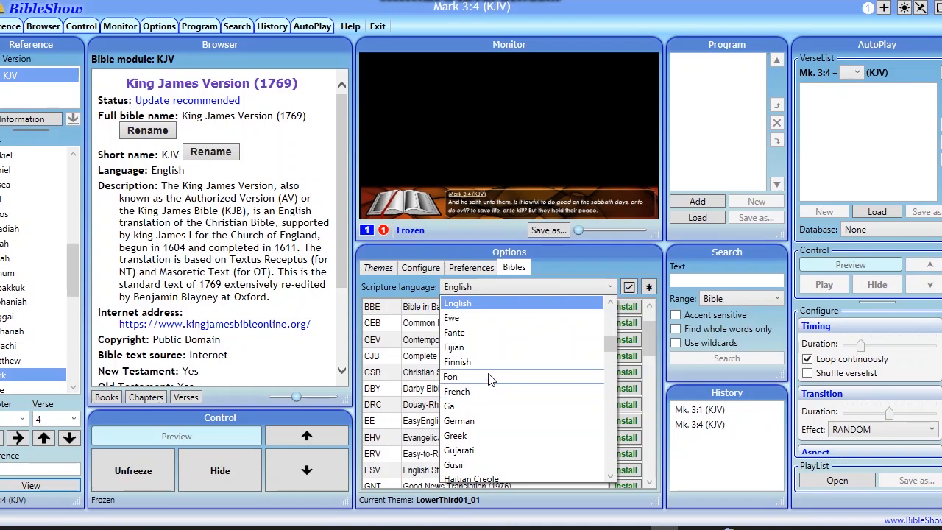
{"action": "mouse_move", "coordinate": [498, 337]}
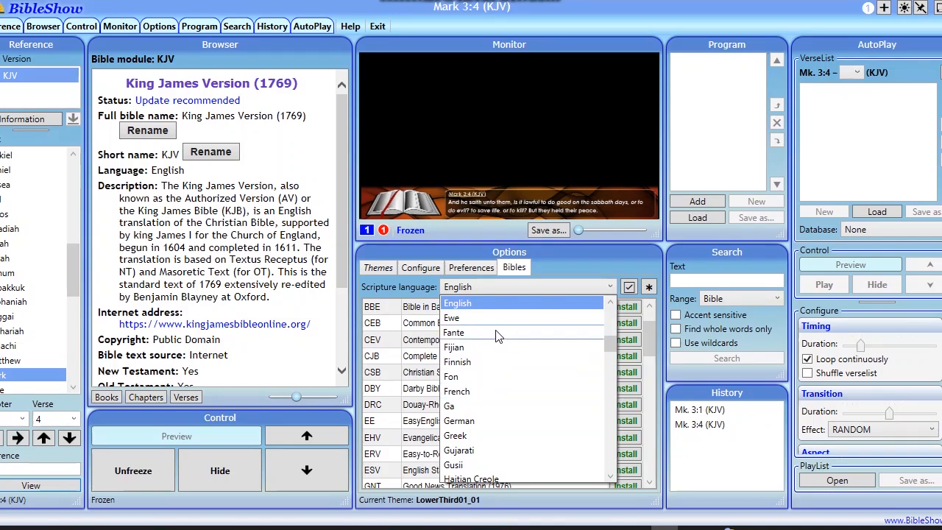
{"action": "left_click", "coordinate": [453, 332]}
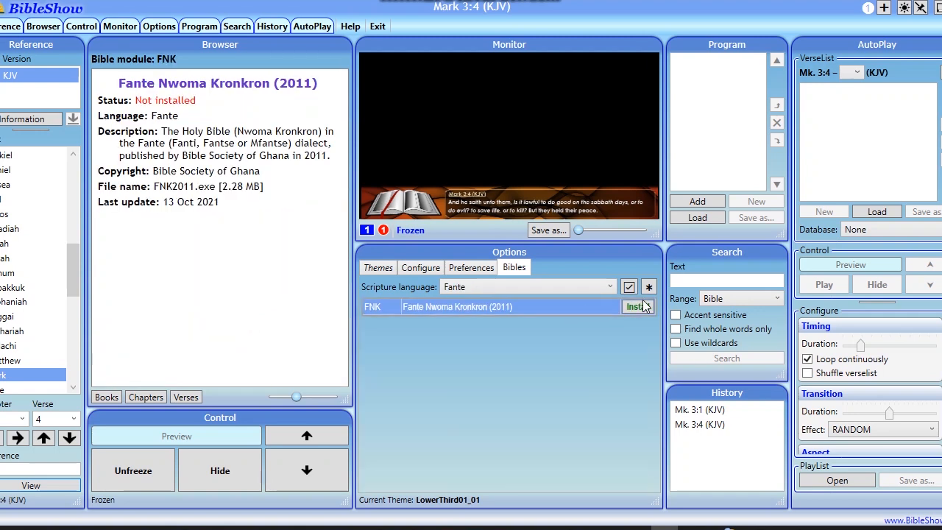
Step: Install the FNK Fante Nwoma Kronkron (2011) module and let its download finish
{"action": "left_click", "coordinate": [637, 307]}
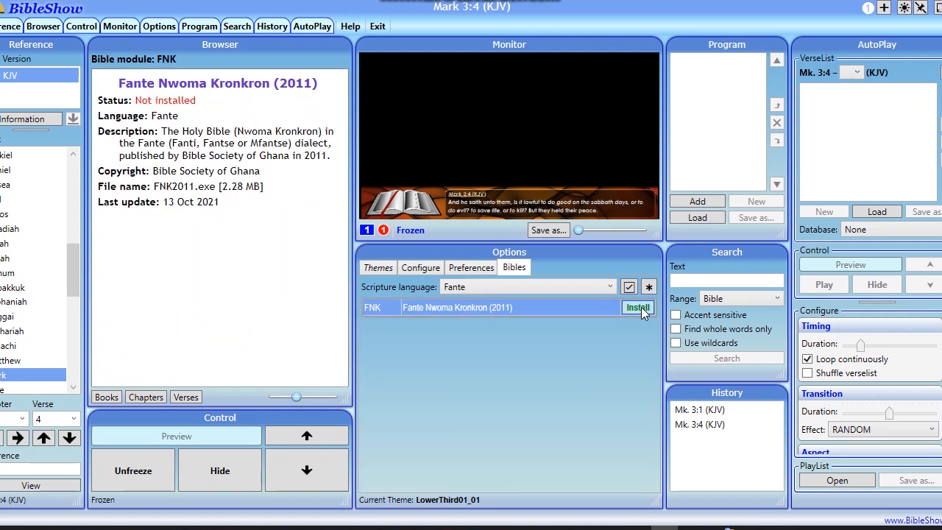
{"action": "left_click", "coordinate": [637, 307]}
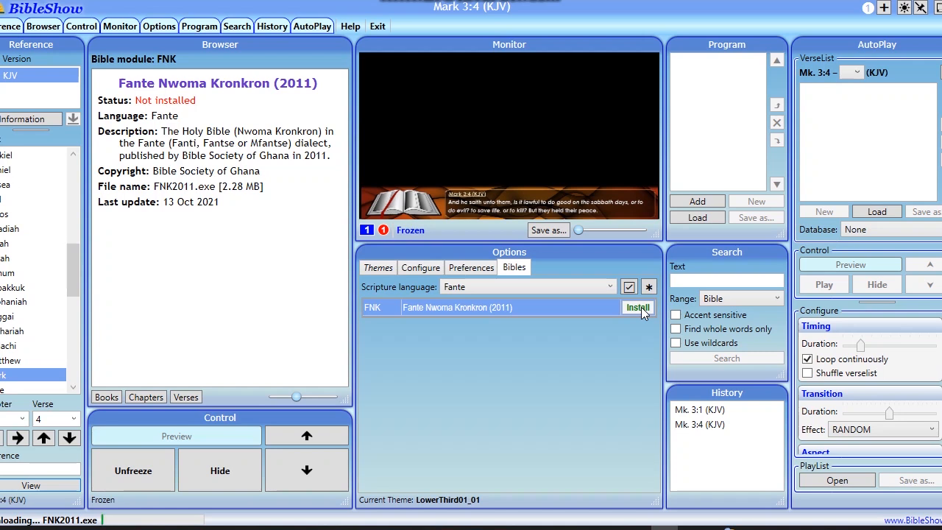
{"action": "left_click", "coordinate": [637, 307]}
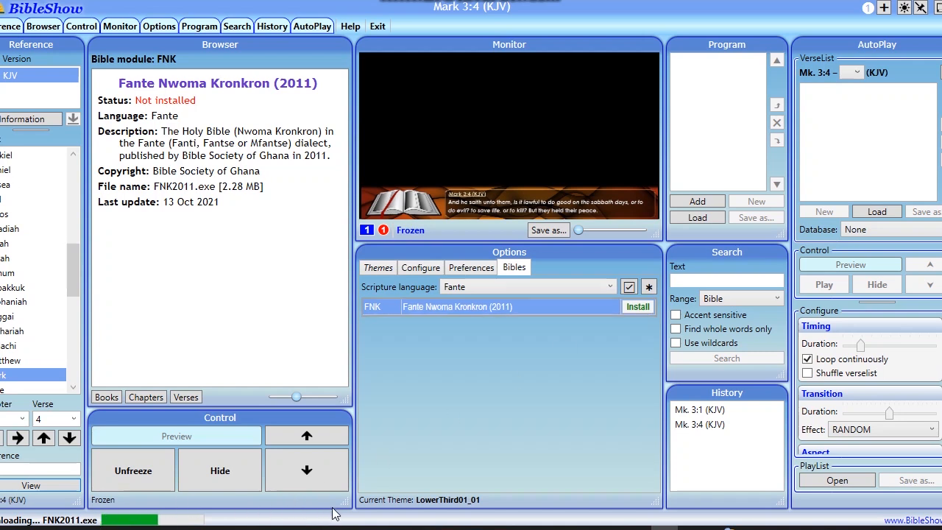
{"action": "mouse_move", "coordinate": [522, 430]}
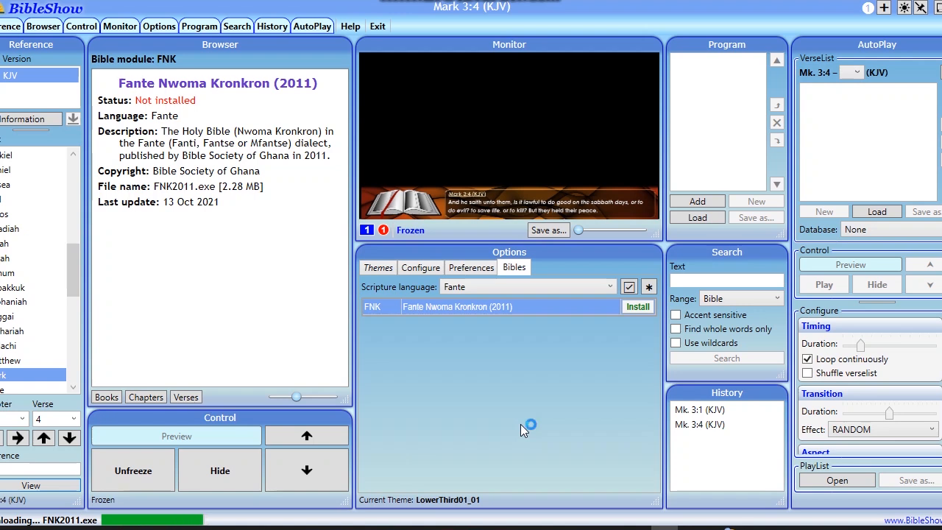
{"action": "mouse_move", "coordinate": [585, 368]}
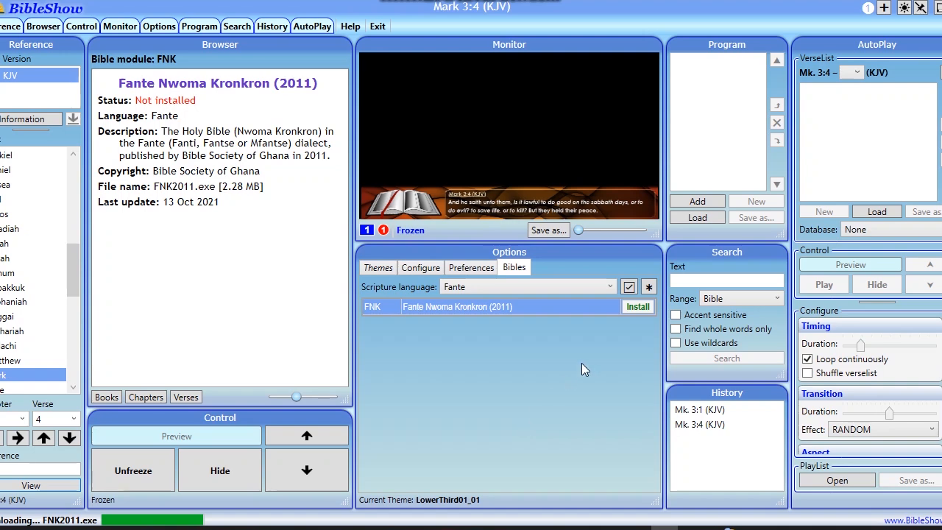
{"action": "mouse_move", "coordinate": [604, 359]}
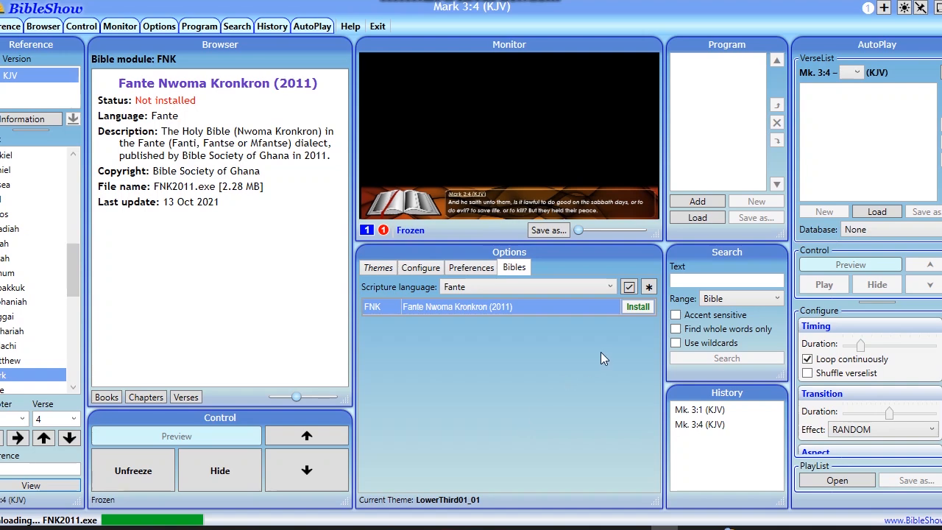
{"action": "left_click", "coordinate": [637, 306]}
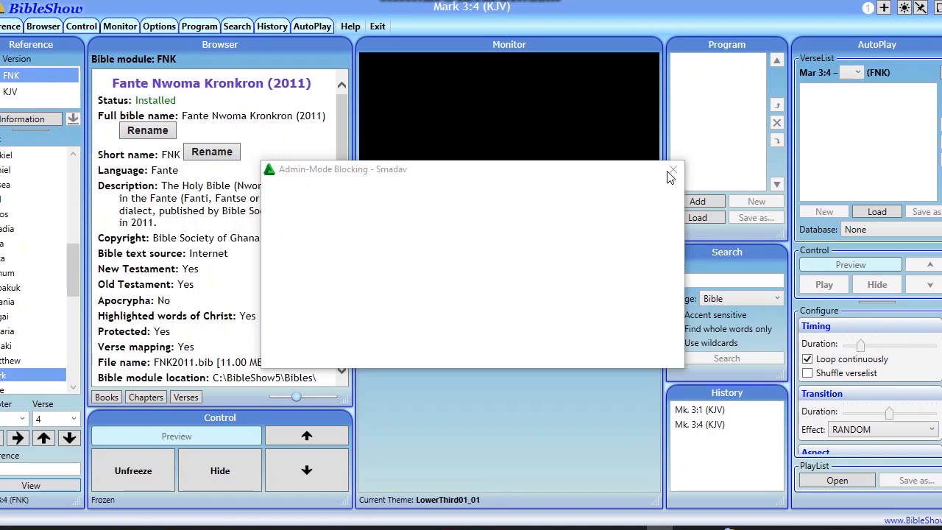
{"action": "mouse_move", "coordinate": [579, 197]}
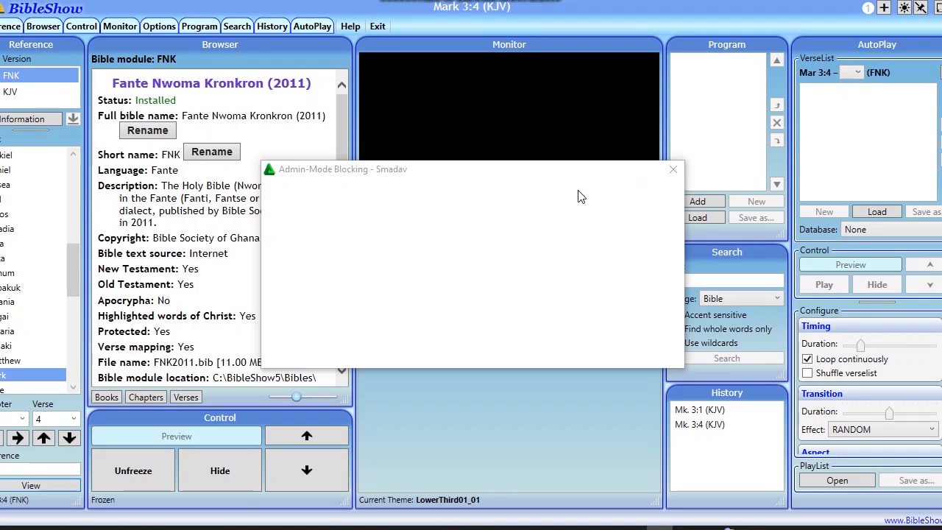
{"action": "mouse_move", "coordinate": [606, 10]}
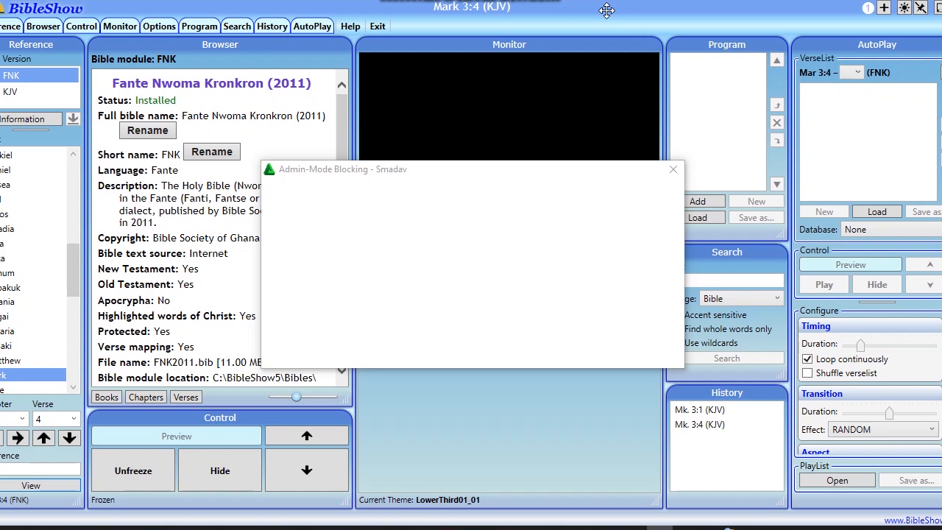
{"action": "mouse_move", "coordinate": [677, 175]}
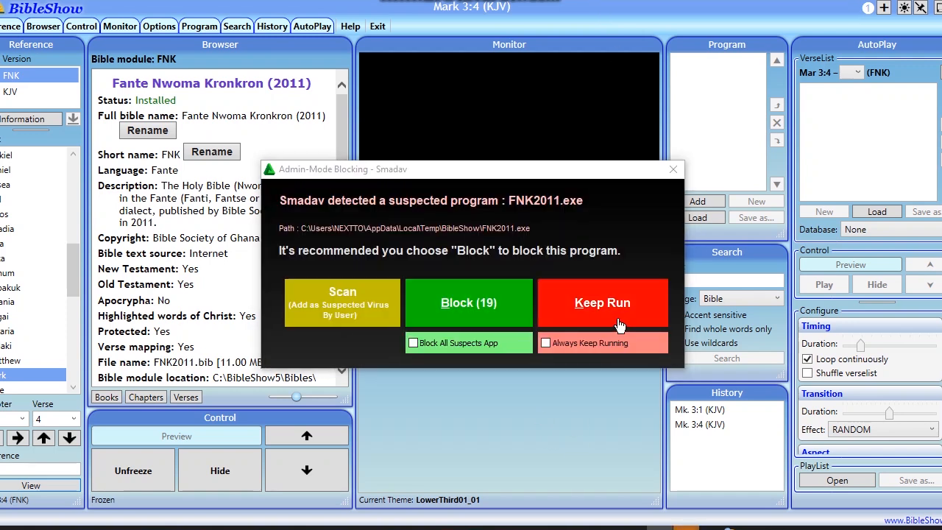
Step: Allow FNK2011.exe to keep running in the Smadav blocking alert
{"action": "left_click", "coordinate": [601, 303]}
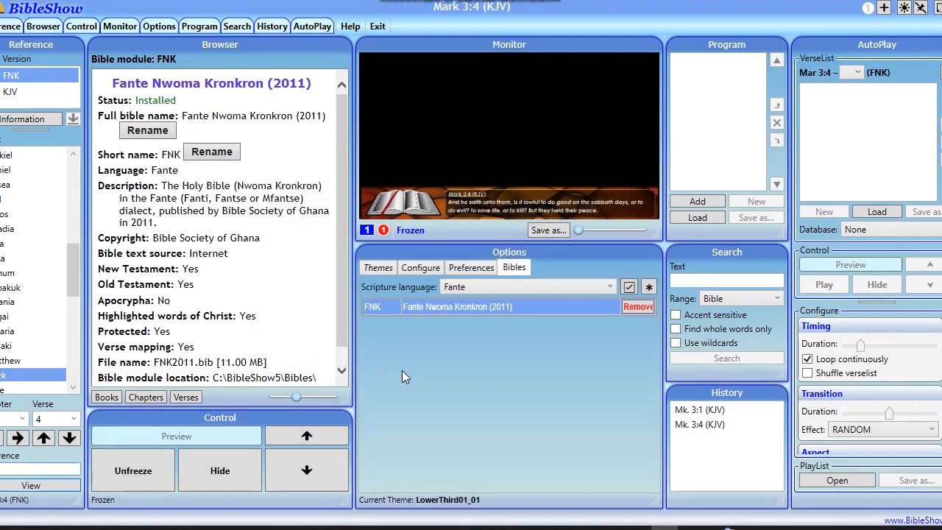
{"action": "mouse_move", "coordinate": [209, 335]}
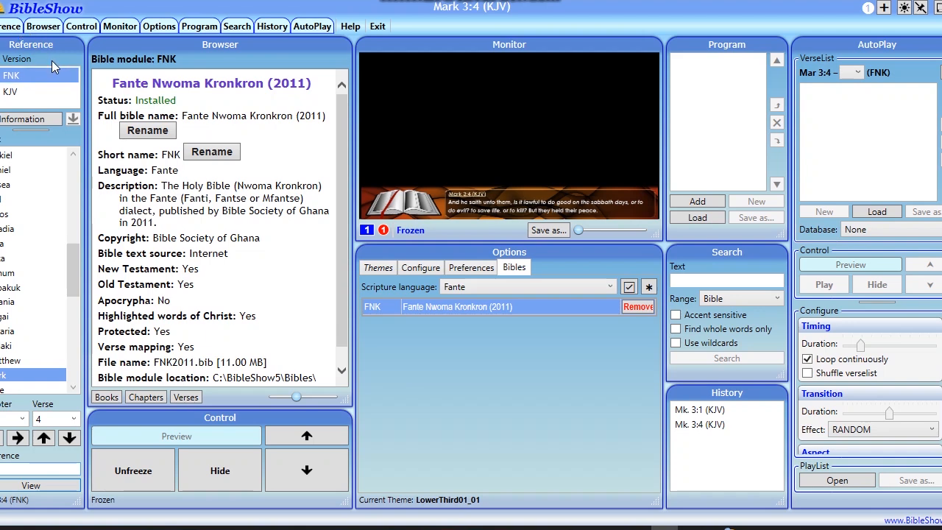
{"action": "mouse_move", "coordinate": [35, 46]}
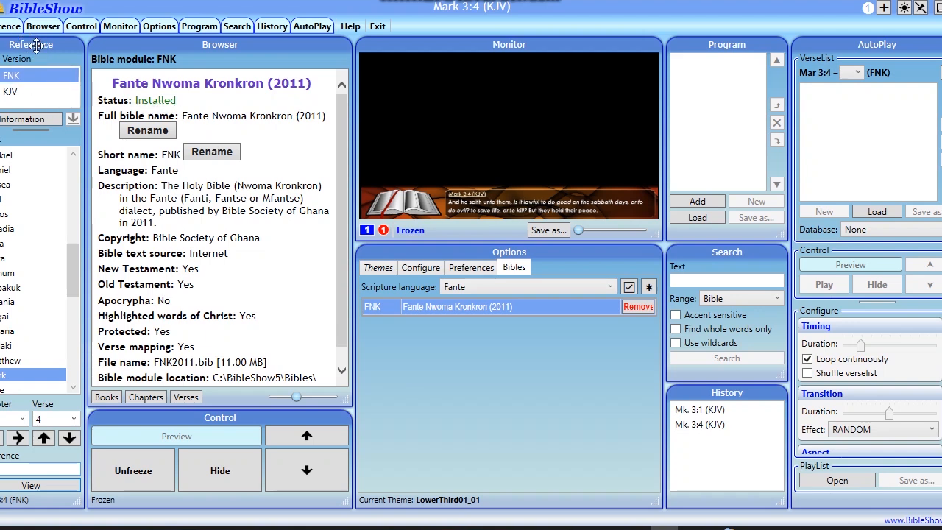
{"action": "mouse_move", "coordinate": [52, 114]}
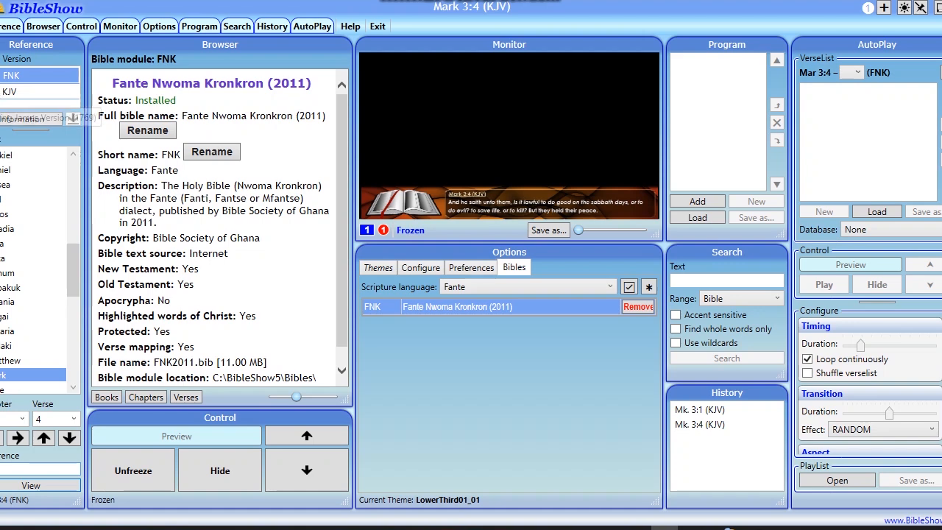
Step: Switch the reference version to KJV, then back to FNK Fante Nwoma Kronkron
{"action": "left_click", "coordinate": [11, 91]}
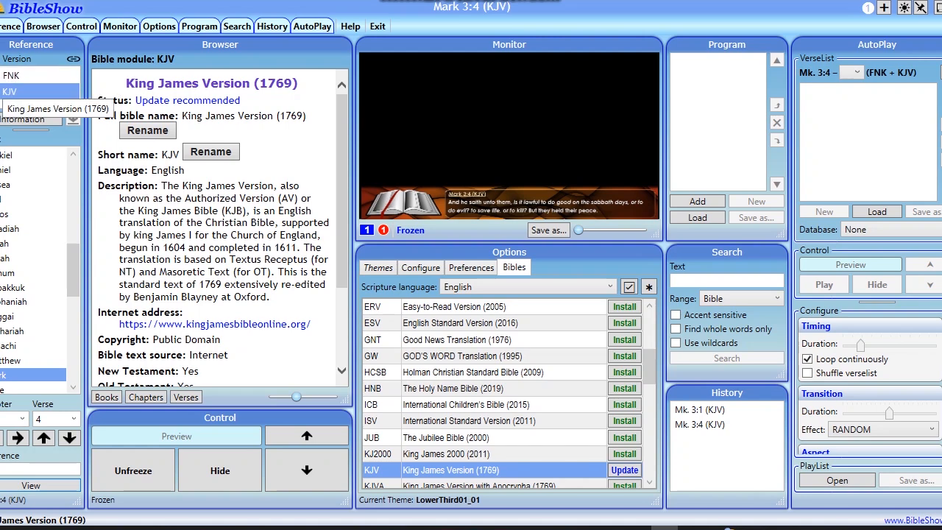
{"action": "left_click", "coordinate": [12, 75]}
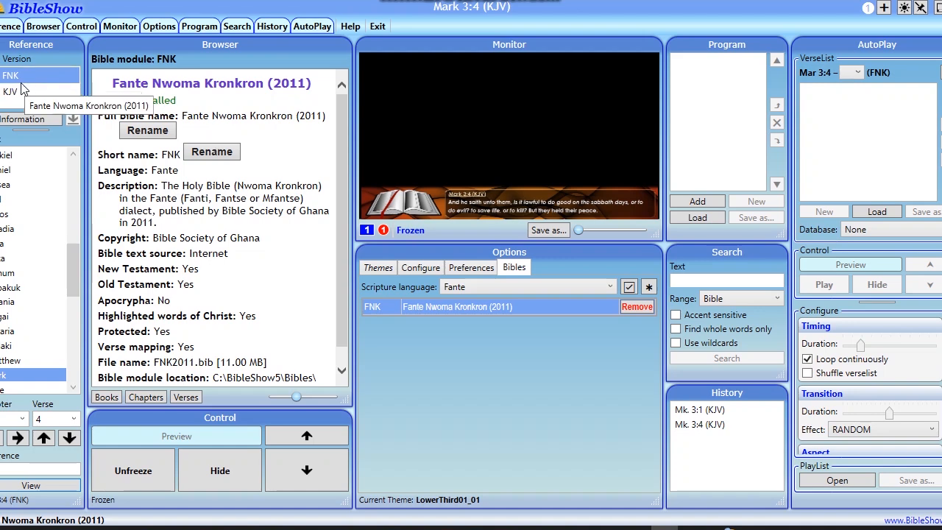
{"action": "mouse_move", "coordinate": [3, 88]}
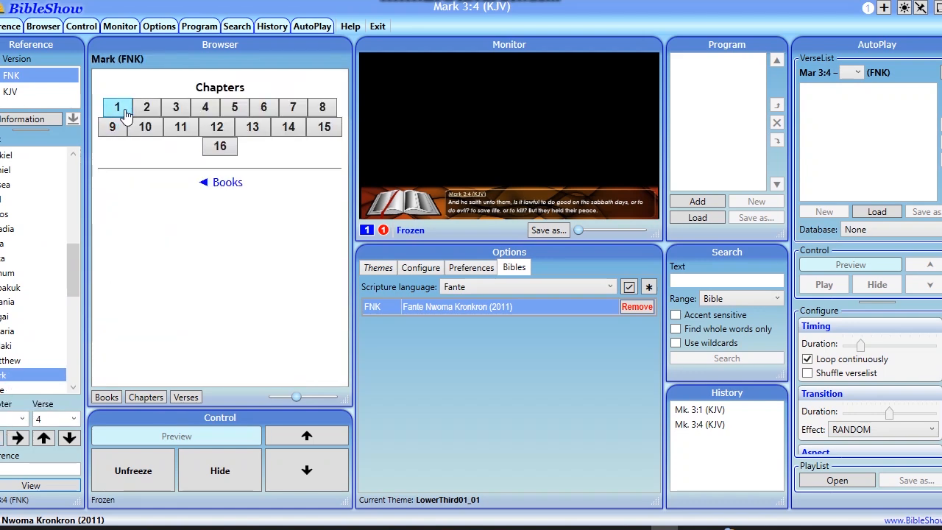
Step: Go to Mark chapter 1 in Fante and send verse 1:1 to the live output
{"action": "left_click", "coordinate": [118, 107]}
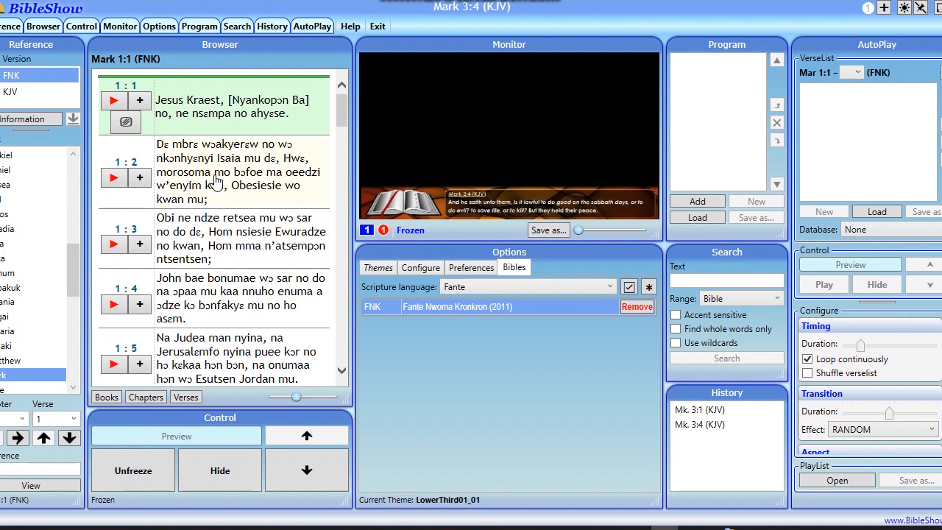
{"action": "mouse_move", "coordinate": [262, 247]}
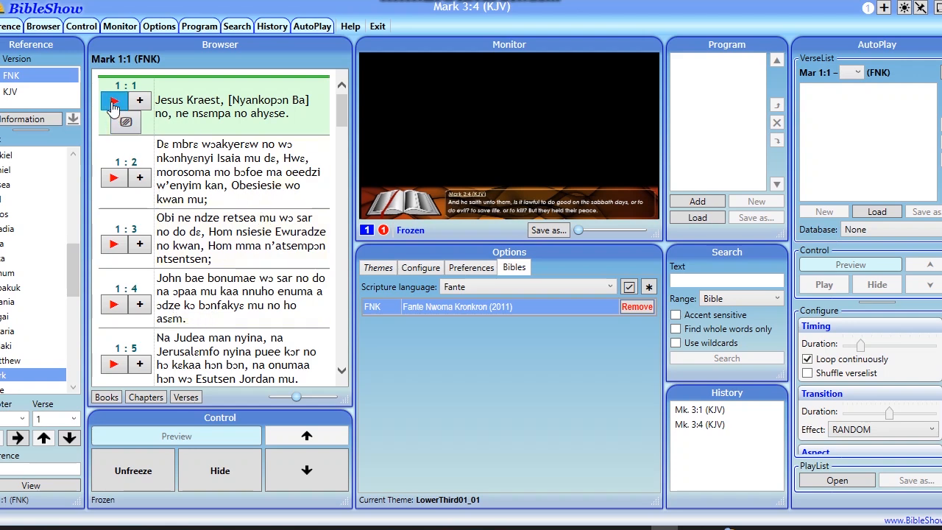
{"action": "left_click", "coordinate": [113, 100]}
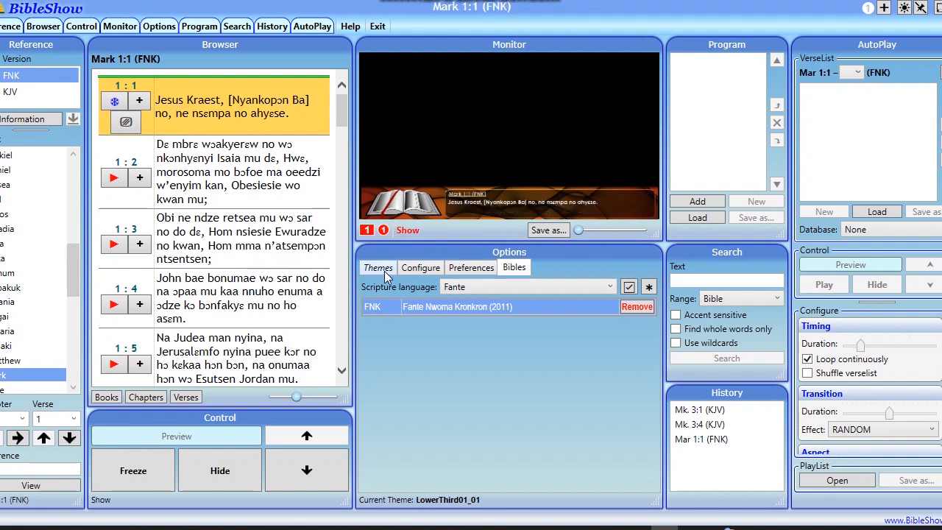
Step: Apply the OldPaper01_01 full-screen theme to the projected Mark 1:1
{"action": "left_click", "coordinate": [377, 267]}
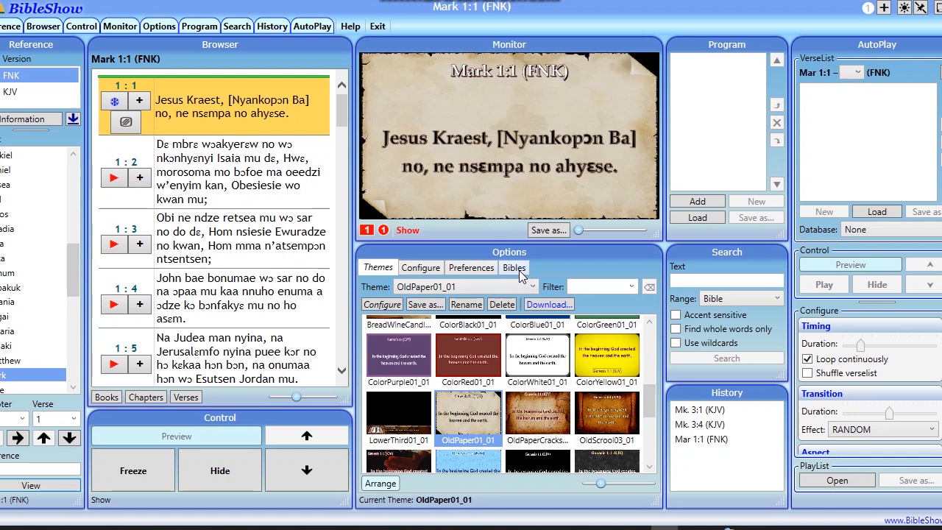
{"action": "left_click", "coordinate": [513, 268]}
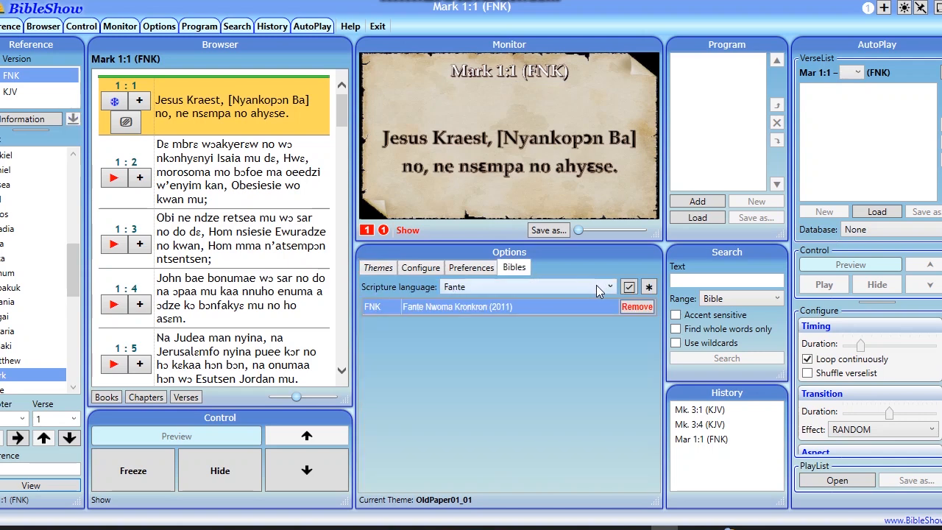
Step: Set the scripture language to French, showing La Bible du Semeur (2015) as not installed
{"action": "left_click", "coordinate": [609, 286]}
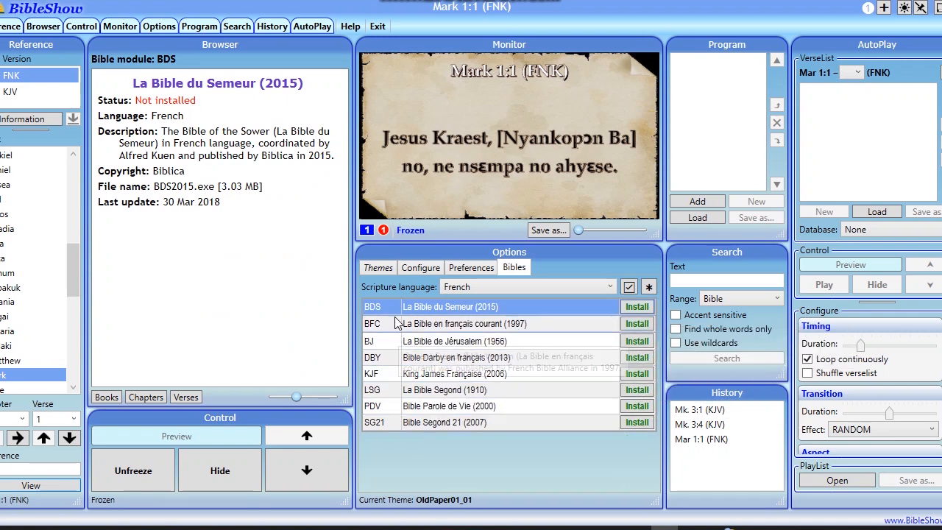
{"action": "mouse_move", "coordinate": [423, 338]}
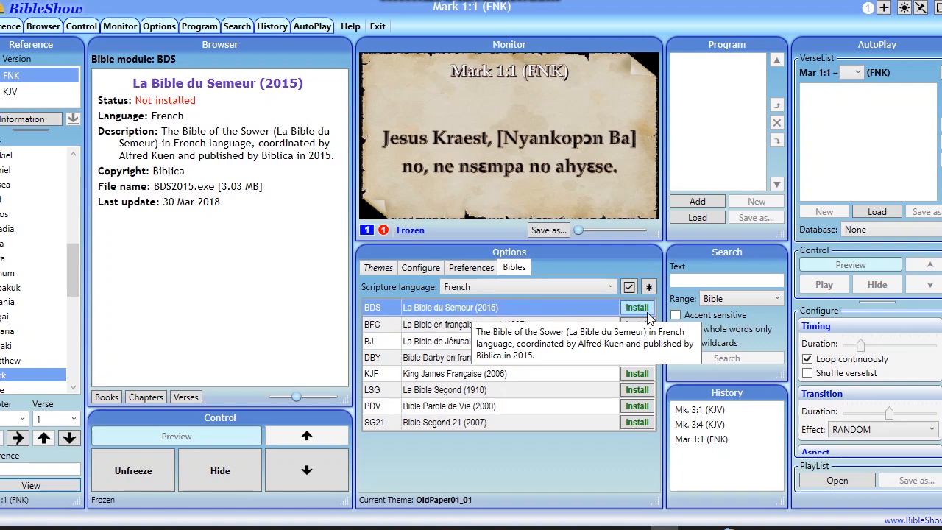
{"action": "mouse_move", "coordinate": [645, 315]}
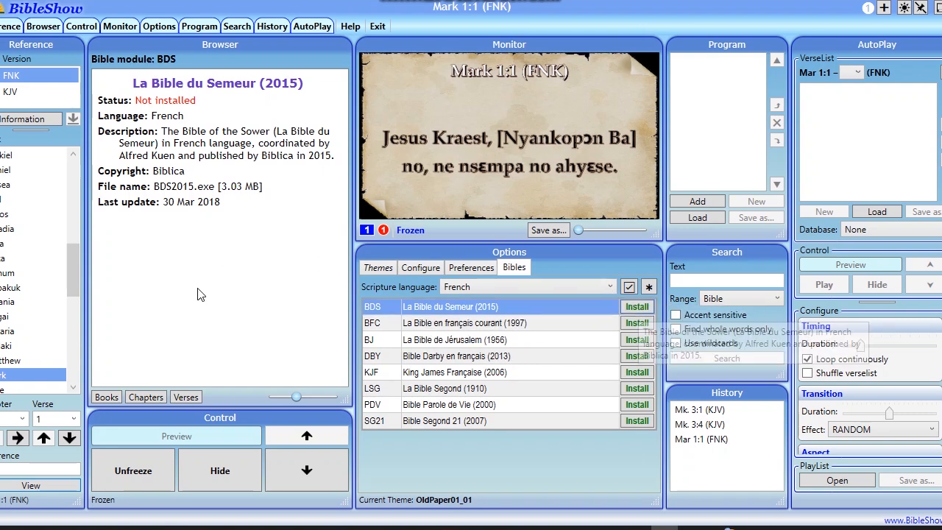
{"action": "mouse_move", "coordinate": [583, 290]}
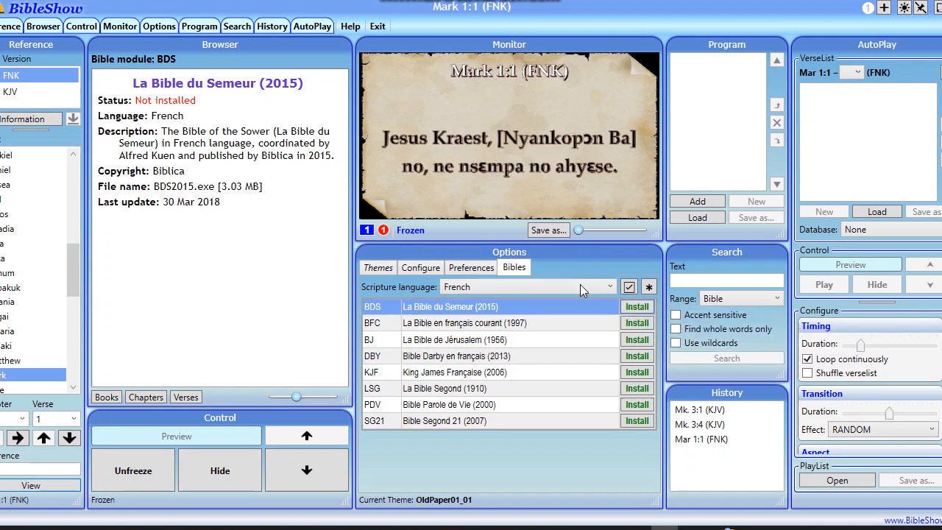
Step: Reselect French as scripture language and leave the language list open again
{"action": "left_click", "coordinate": [609, 285]}
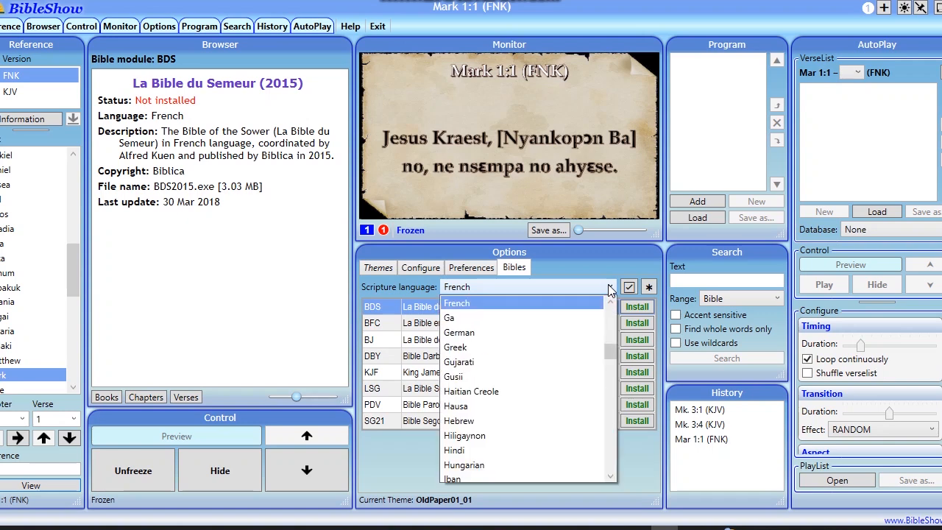
{"action": "mouse_move", "coordinate": [611, 293]}
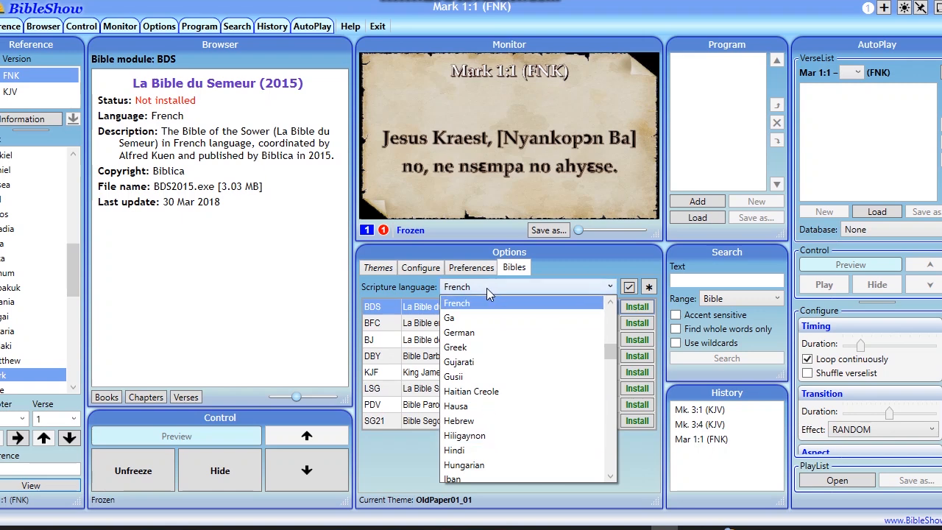
{"action": "left_click", "coordinate": [456, 303]}
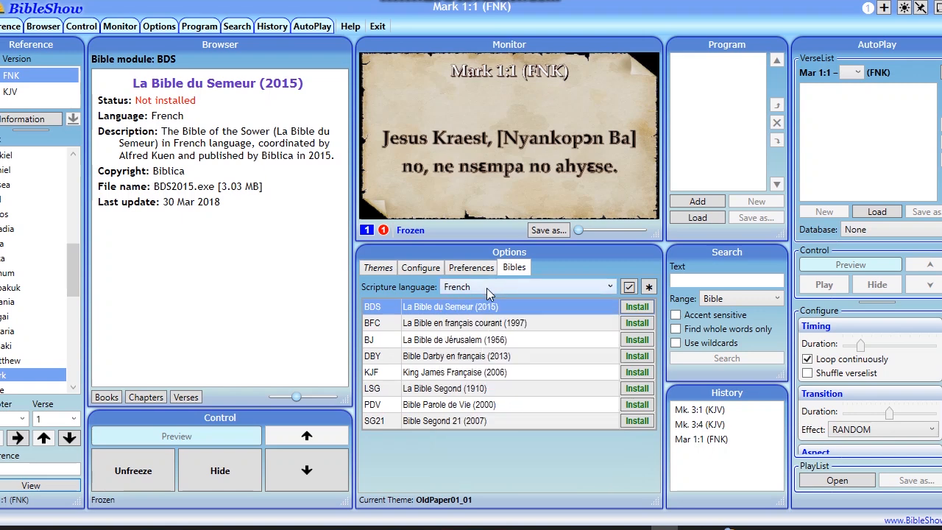
{"action": "left_click", "coordinate": [609, 285]}
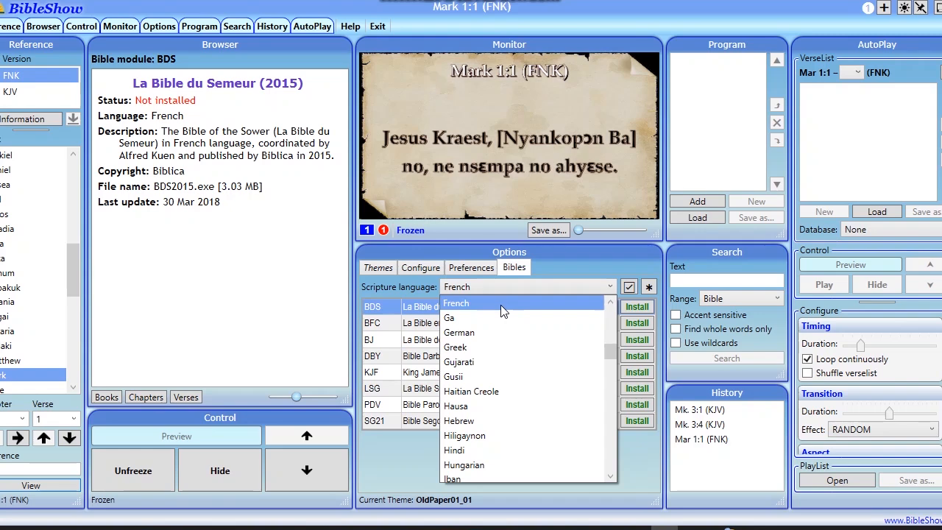